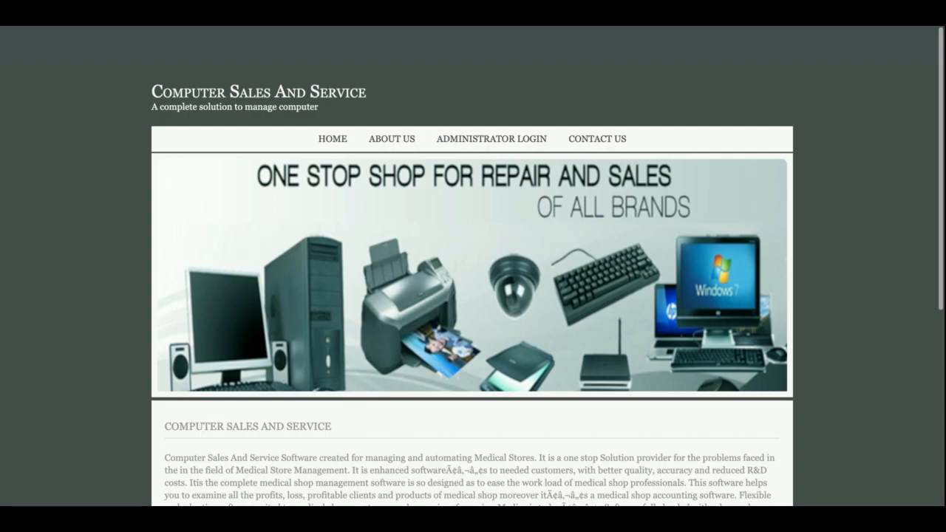
Browse the home and About Us pages, then bring up the administrator login form
{"action": "scroll", "scroll_direction": "down", "scroll_amount": 3}
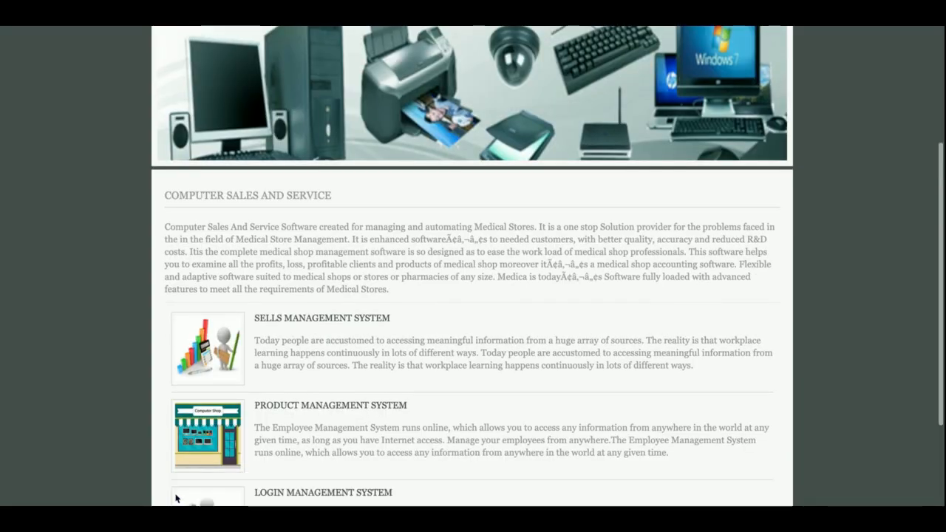
{"action": "scroll", "scroll_direction": "up", "scroll_amount": 3}
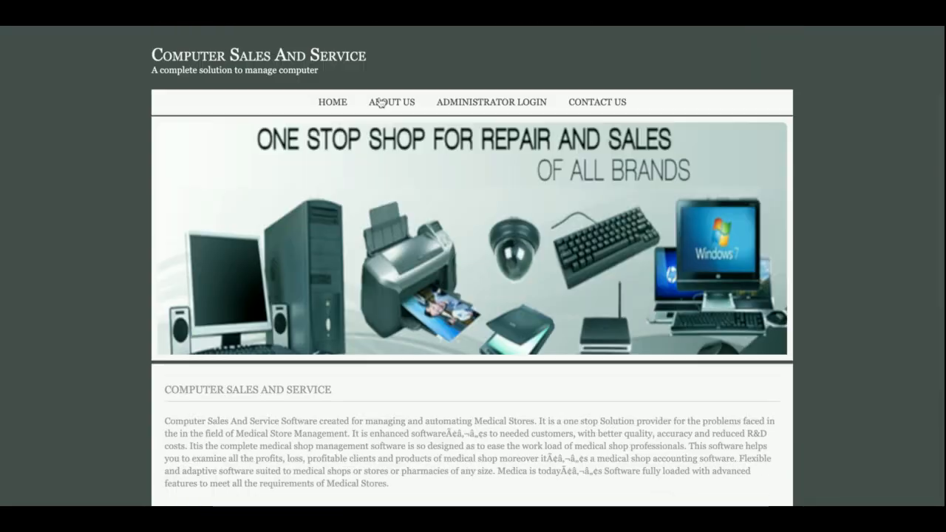
{"action": "mouse_move", "coordinate": [364, 231]}
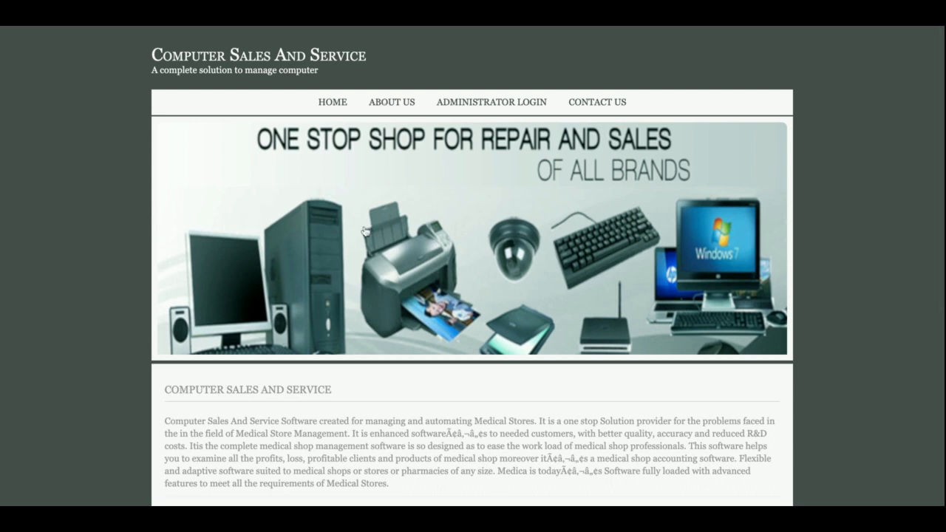
{"action": "left_click", "coordinate": [391, 102]}
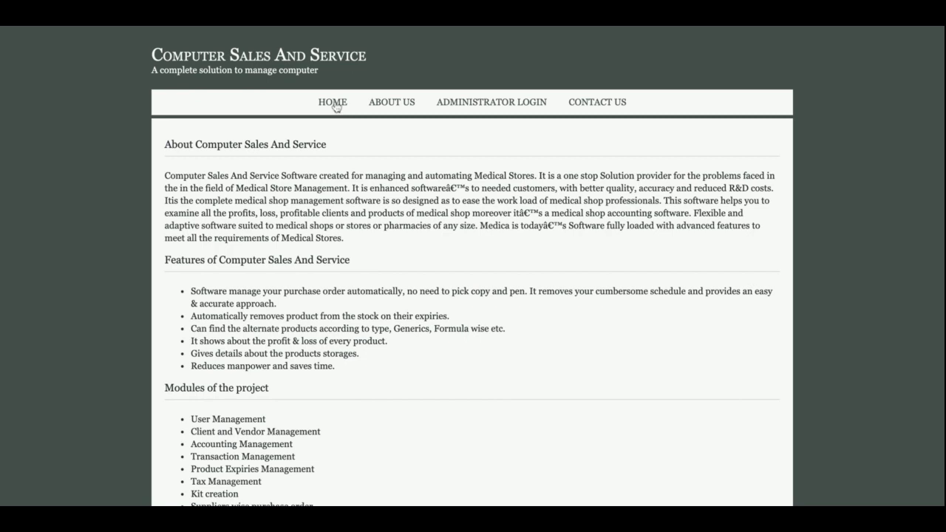
{"action": "left_click", "coordinate": [391, 102]}
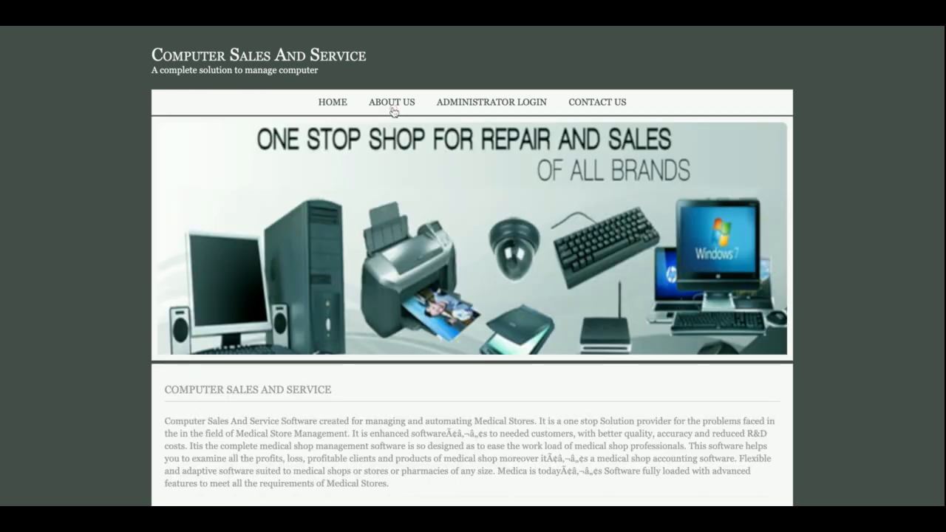
{"action": "left_click", "coordinate": [491, 102]}
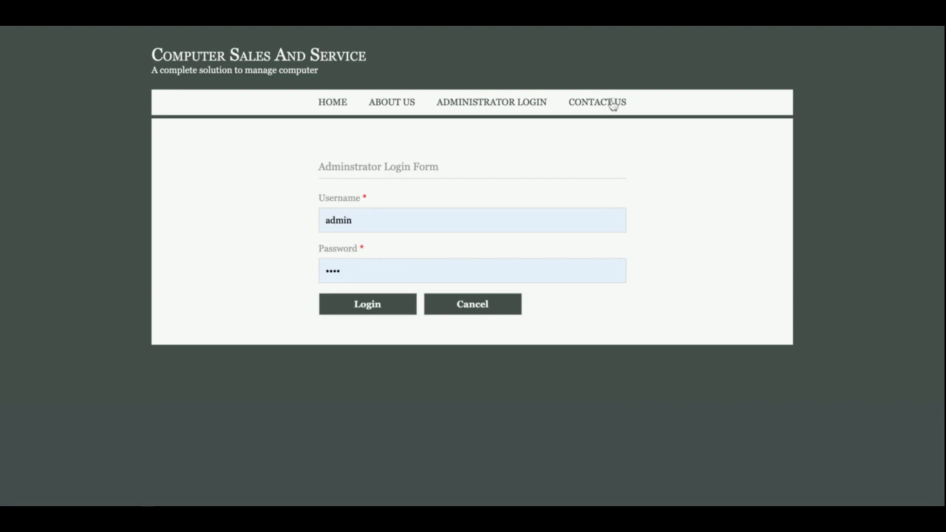
Glance at the Contact Us form, then log in as administrator
{"action": "left_click", "coordinate": [596, 102]}
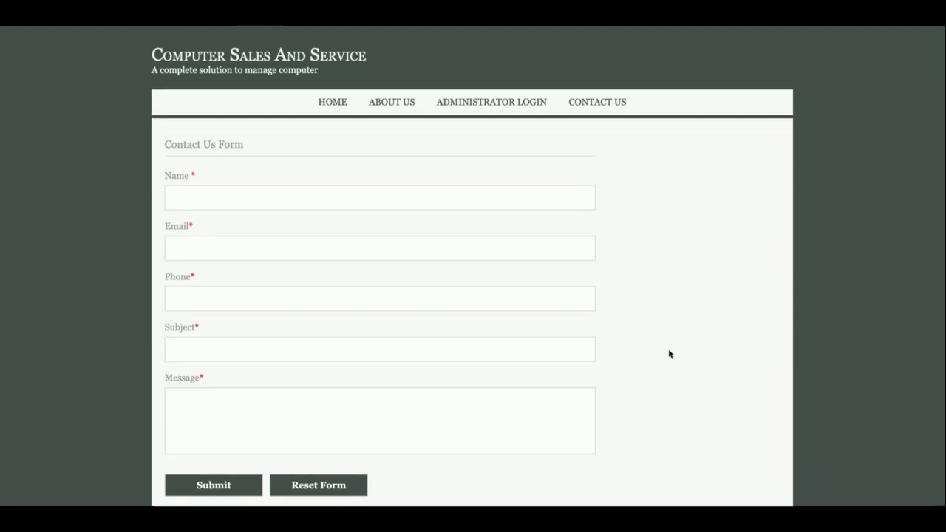
{"action": "mouse_move", "coordinate": [500, 178]}
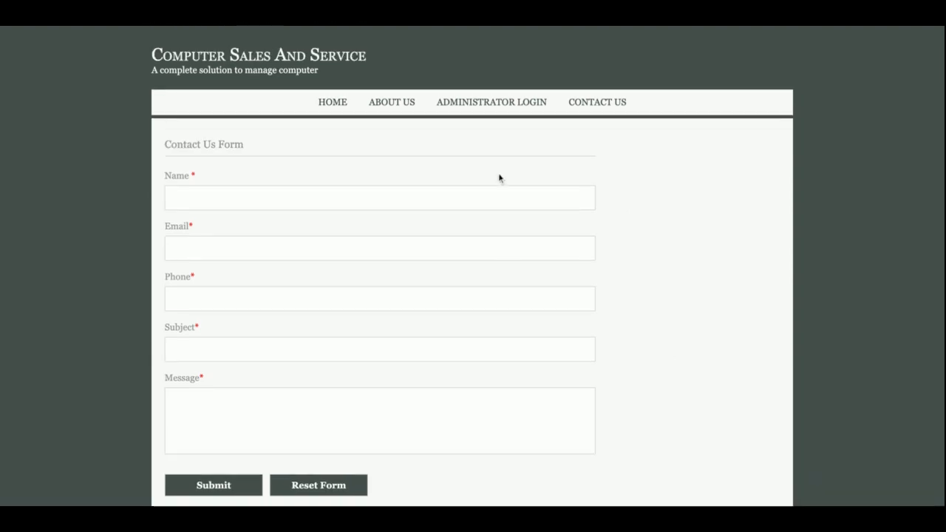
{"action": "left_click", "coordinate": [491, 102]}
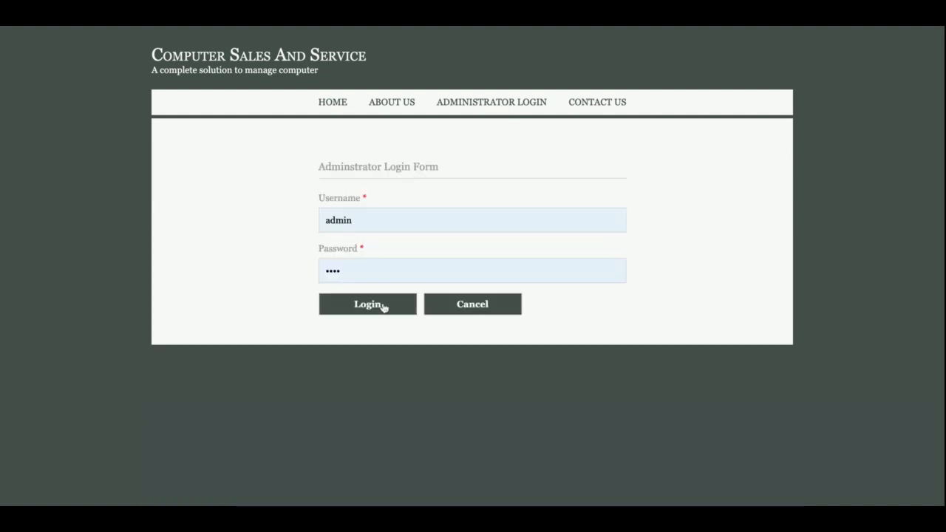
{"action": "left_click", "coordinate": [367, 304]}
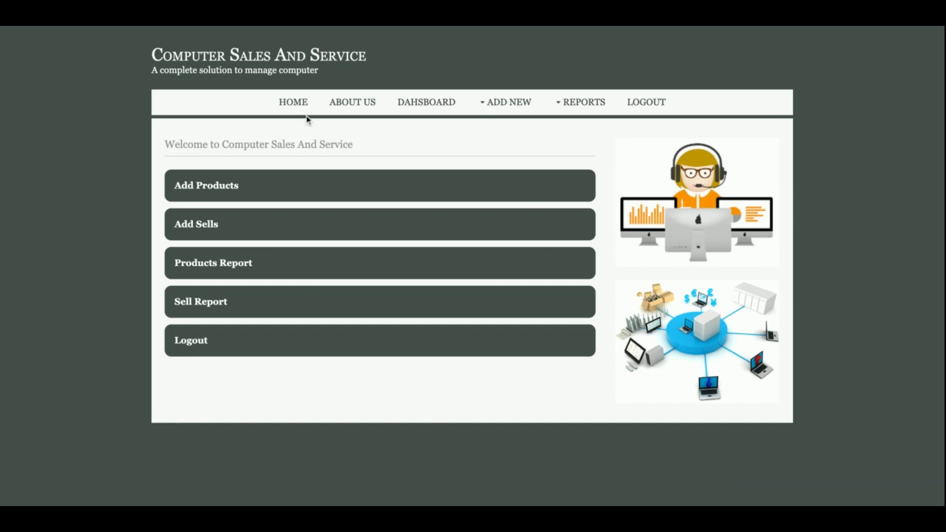
{"action": "mouse_move", "coordinate": [269, 252]}
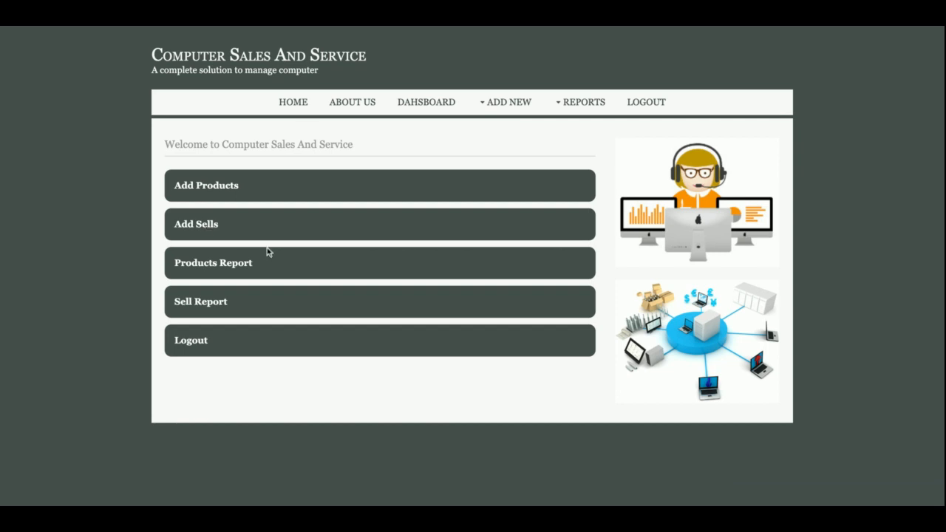
{"action": "mouse_move", "coordinate": [273, 427]}
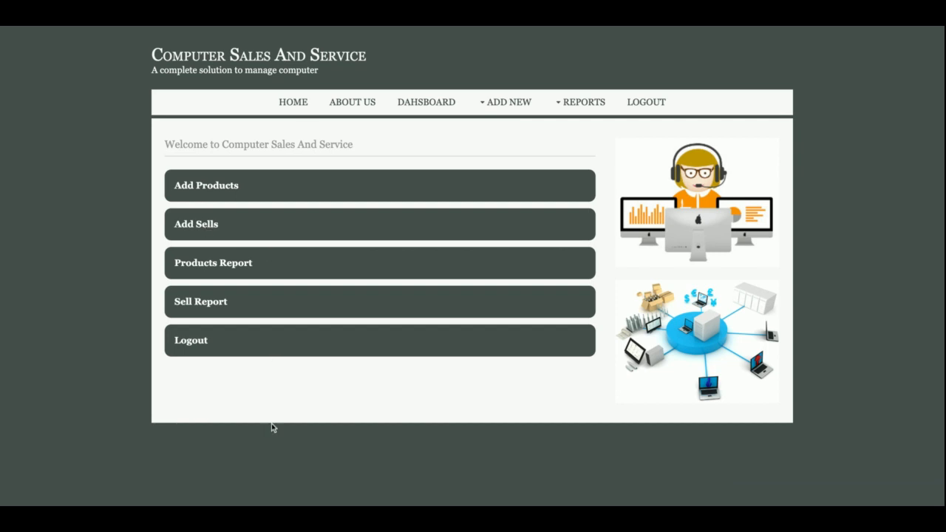
{"action": "mouse_move", "coordinate": [250, 298]}
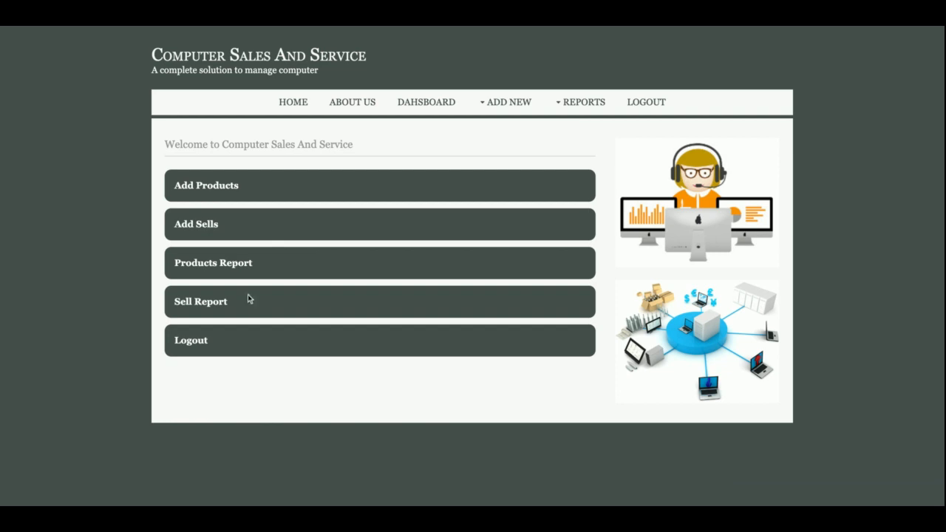
{"action": "mouse_move", "coordinate": [211, 190]}
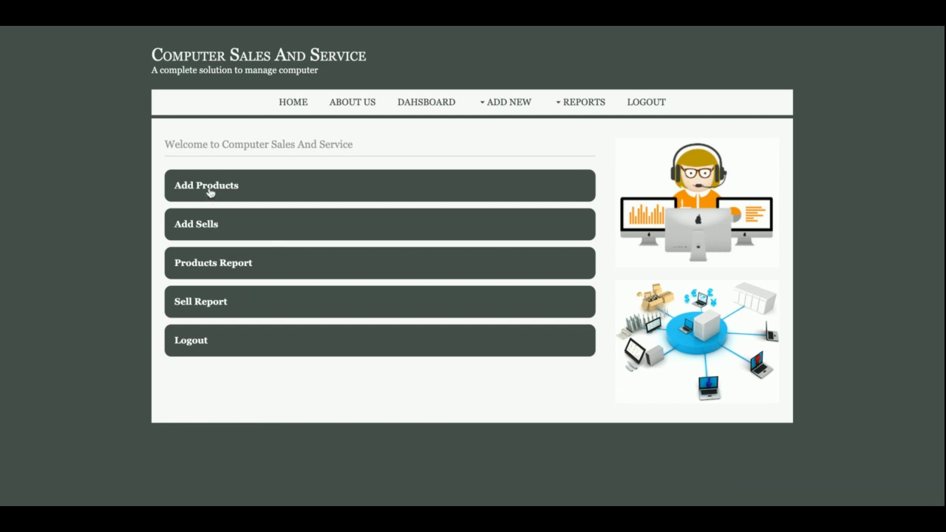
Start a new product as a Logitech Mouse, then reset the entry form
{"action": "left_click", "coordinate": [206, 186]}
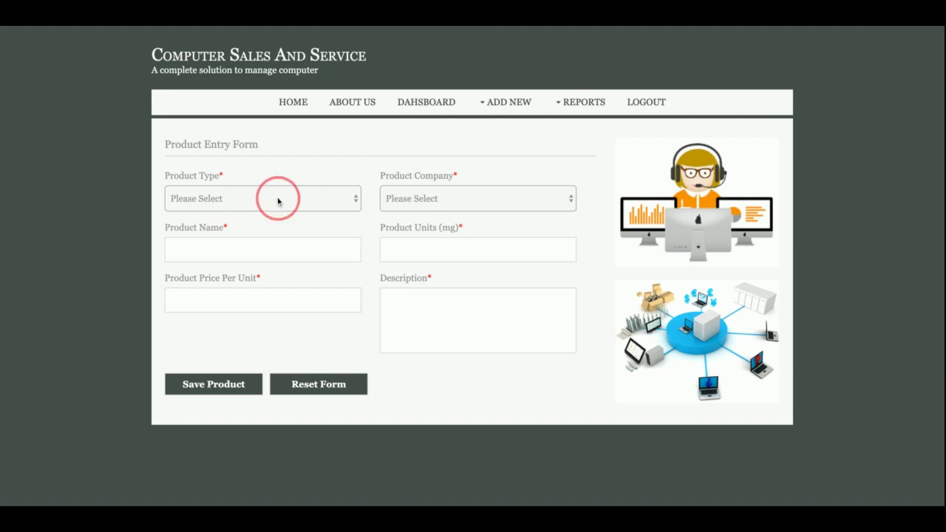
{"action": "left_click", "coordinate": [263, 199]}
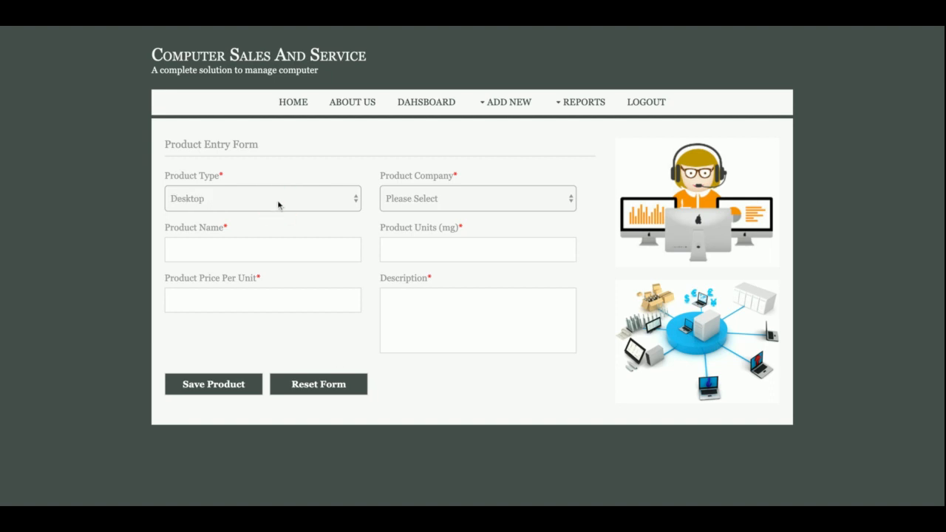
{"action": "left_click", "coordinate": [263, 199]}
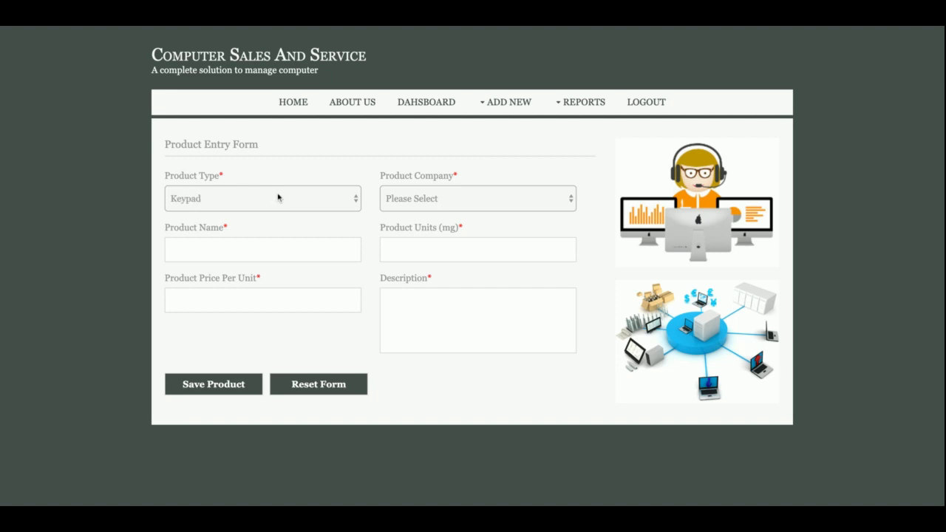
{"action": "left_click", "coordinate": [263, 198]}
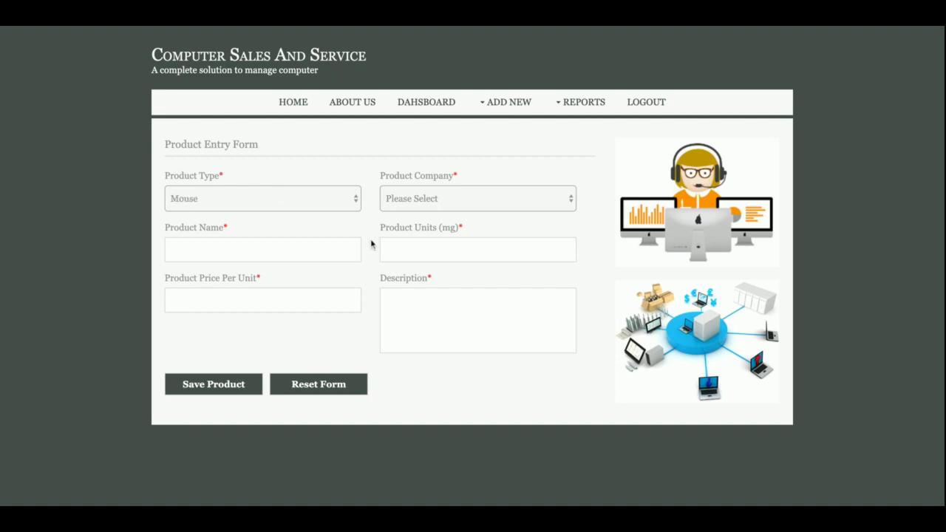
{"action": "left_click", "coordinate": [478, 198]}
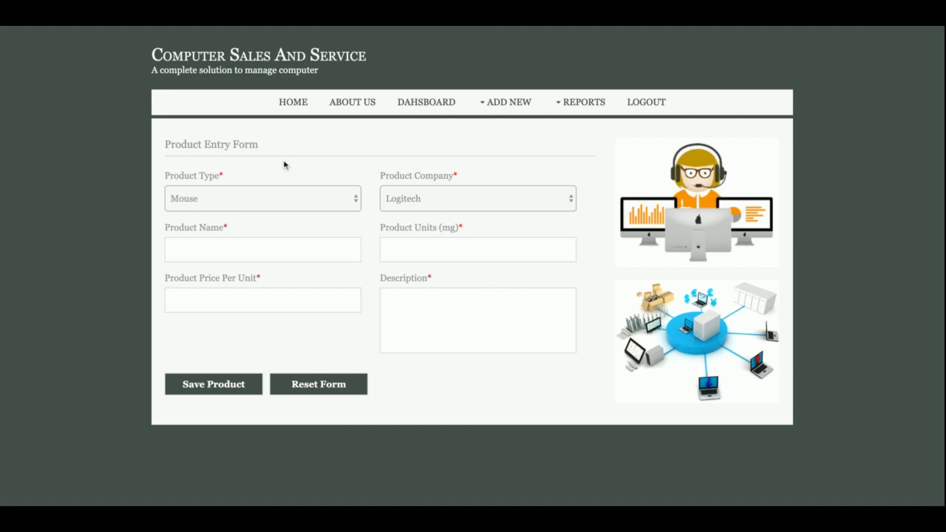
{"action": "mouse_move", "coordinate": [359, 209]}
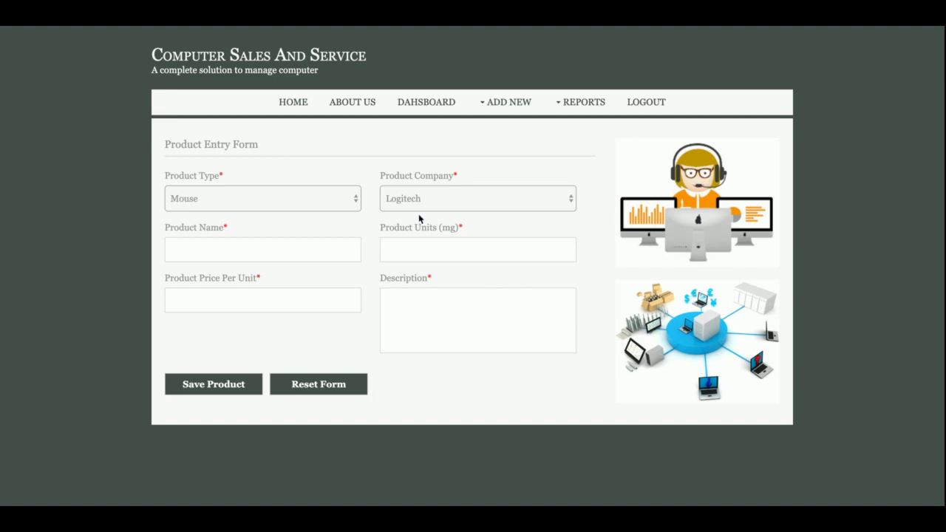
{"action": "mouse_move", "coordinate": [372, 254]}
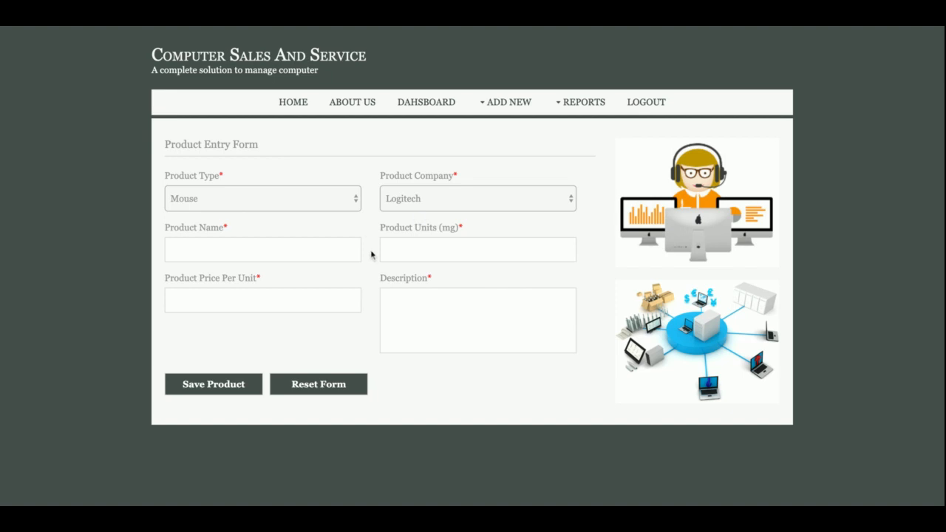
{"action": "mouse_move", "coordinate": [373, 225]}
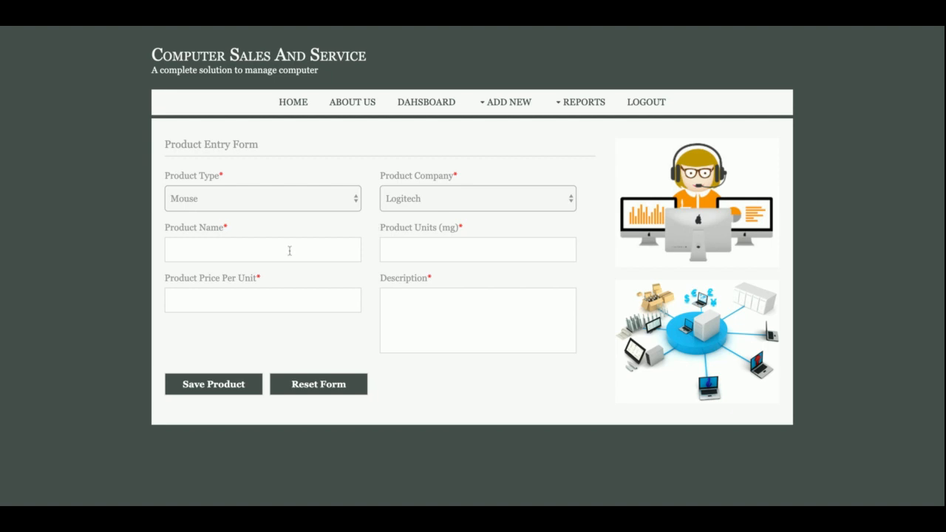
{"action": "mouse_move", "coordinate": [245, 291]}
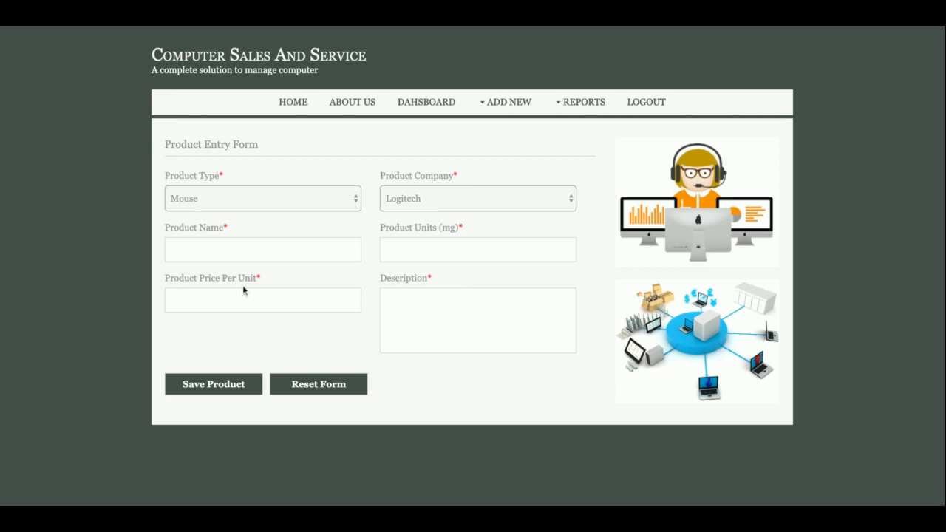
{"action": "mouse_move", "coordinate": [433, 287]}
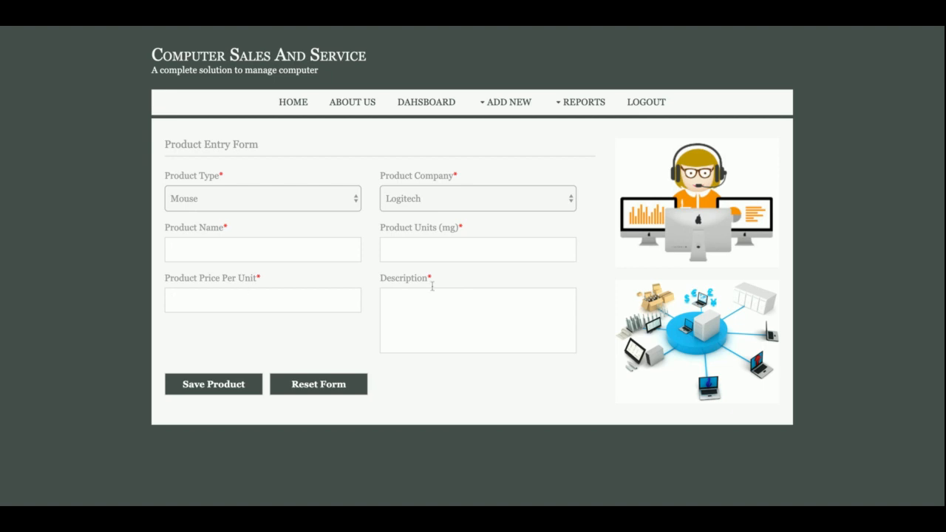
{"action": "left_click", "coordinate": [509, 102]}
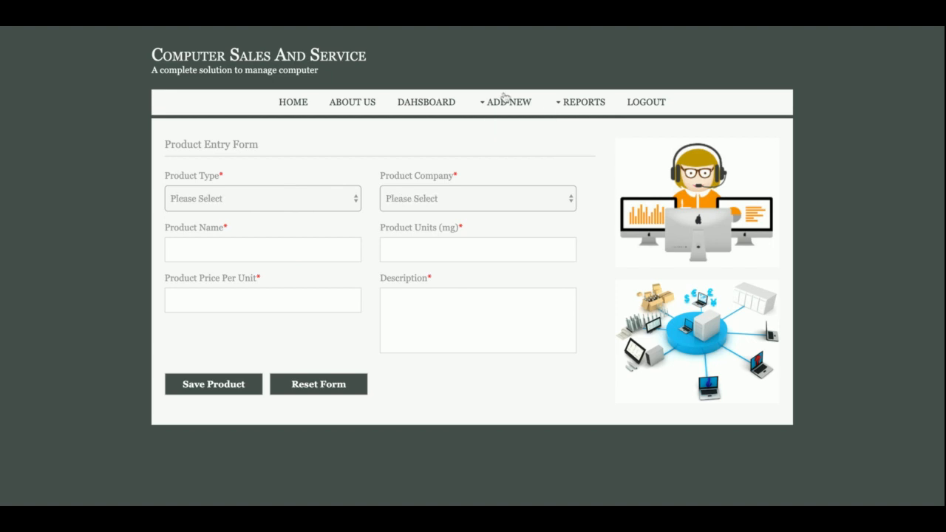
Open the Add Sells form, enter customer Kaushal, and add three more item rows
{"action": "left_click", "coordinate": [505, 102]}
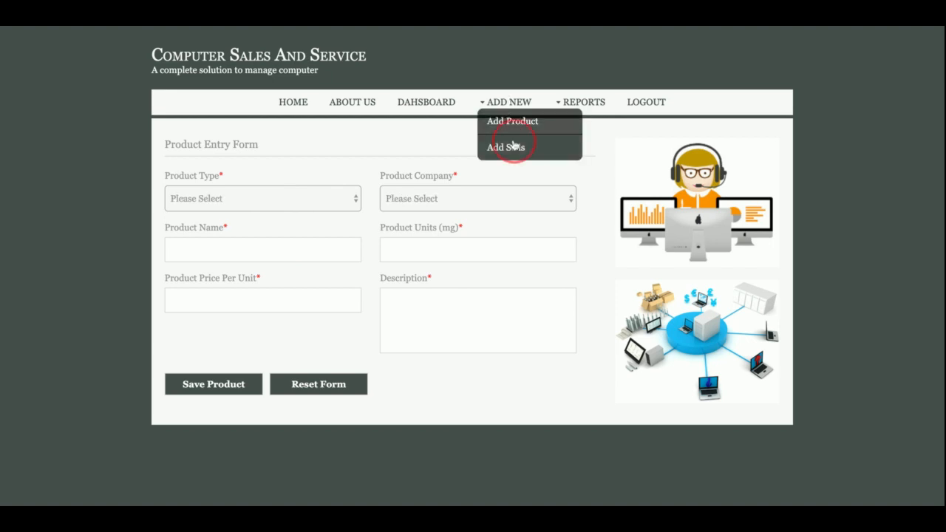
{"action": "left_click", "coordinate": [505, 147]}
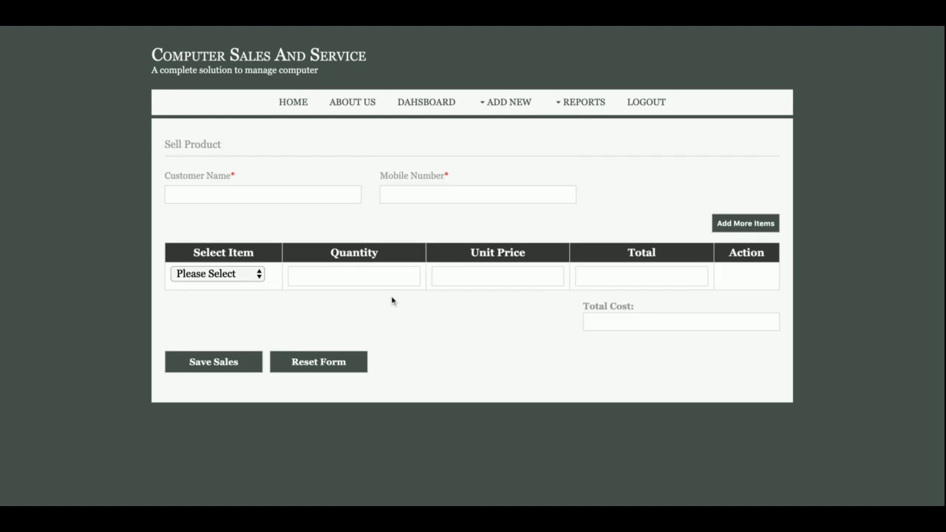
{"action": "type", "text": "Kaushal"}
{"action": "type", "text": "23"}
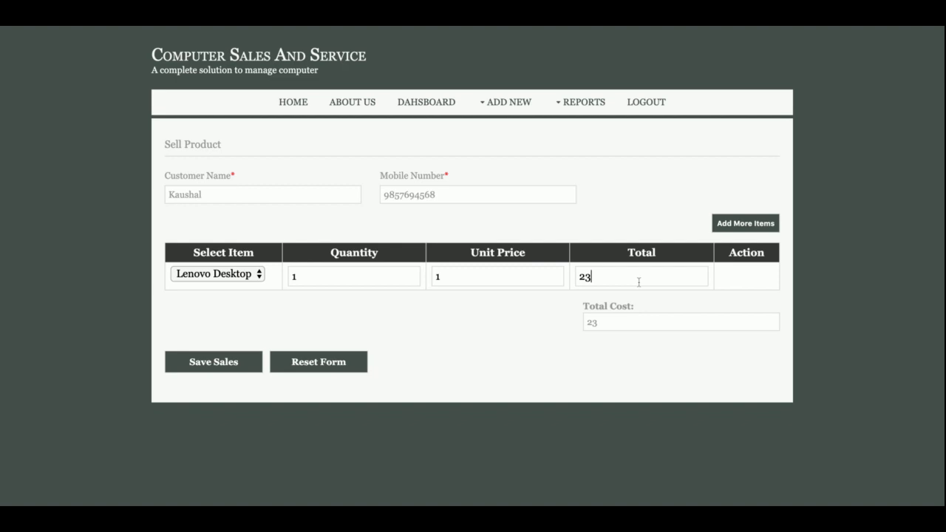
{"action": "left_click", "coordinate": [745, 223]}
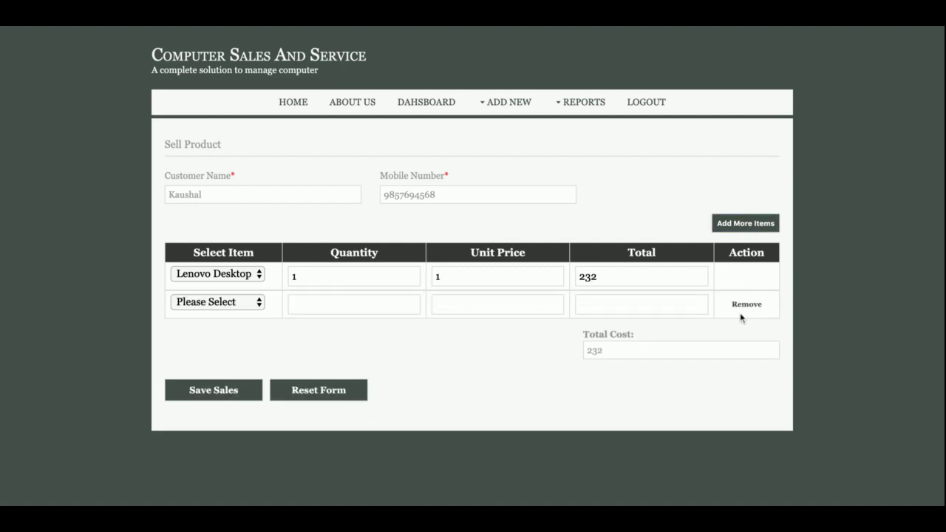
{"action": "left_click", "coordinate": [746, 222]}
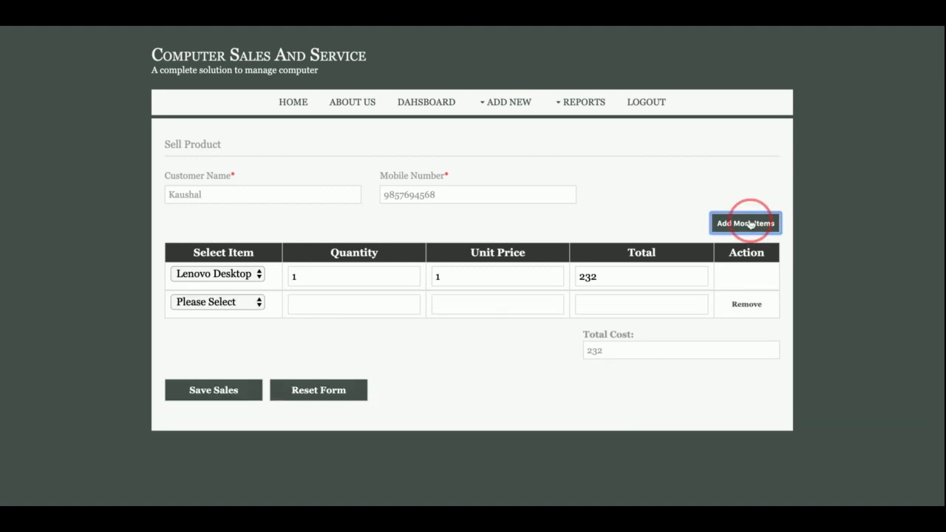
{"action": "left_click", "coordinate": [746, 222]}
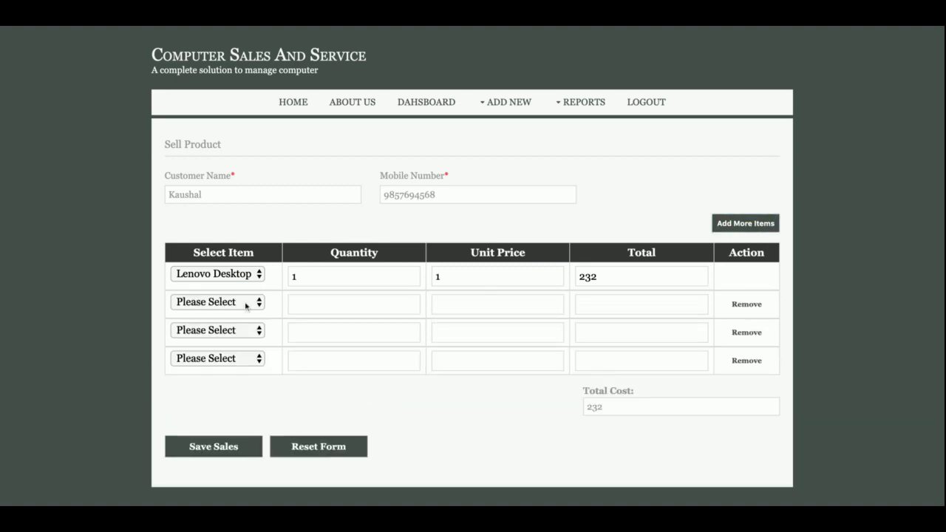
Choose products including Apple Laptop, enter values 23, 2, 300, 345, 123, and compute totals
{"action": "left_click", "coordinate": [218, 302]}
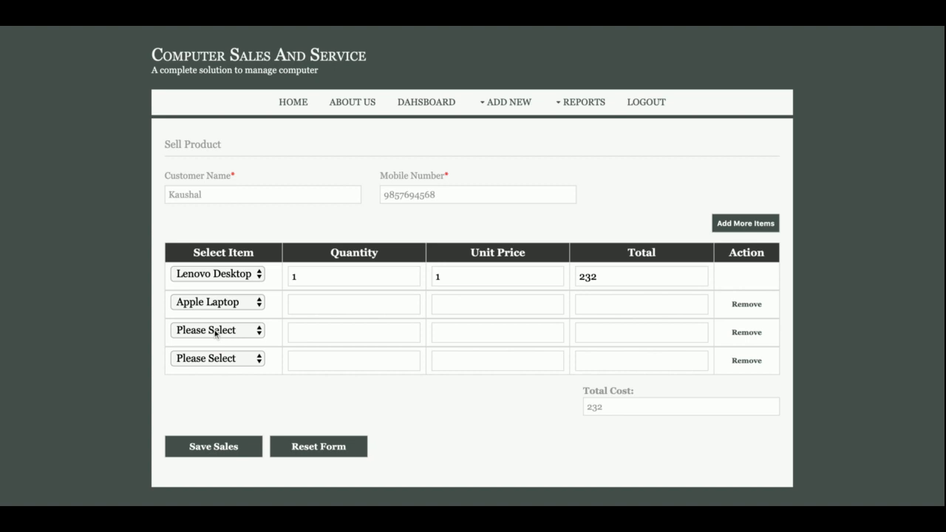
{"action": "left_click", "coordinate": [218, 329]}
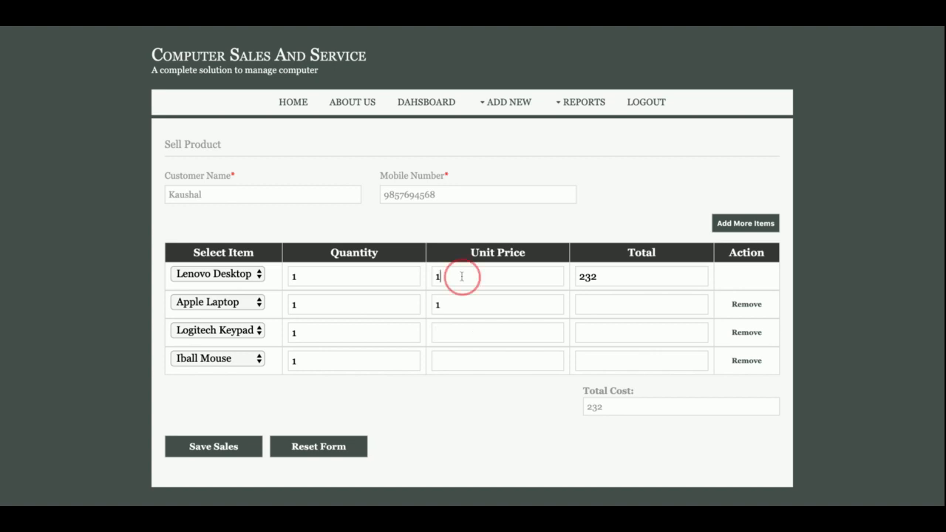
{"action": "type", "text": "23"}
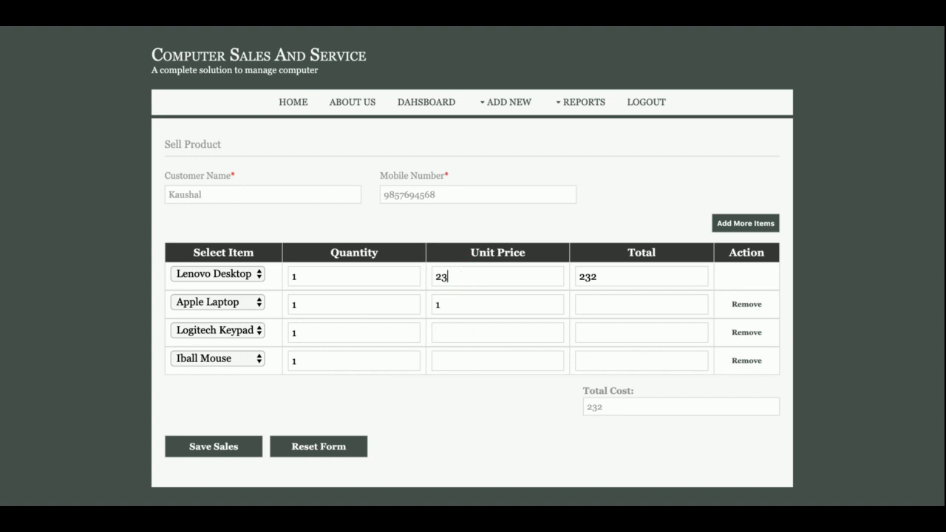
{"action": "type", "text": "2"}
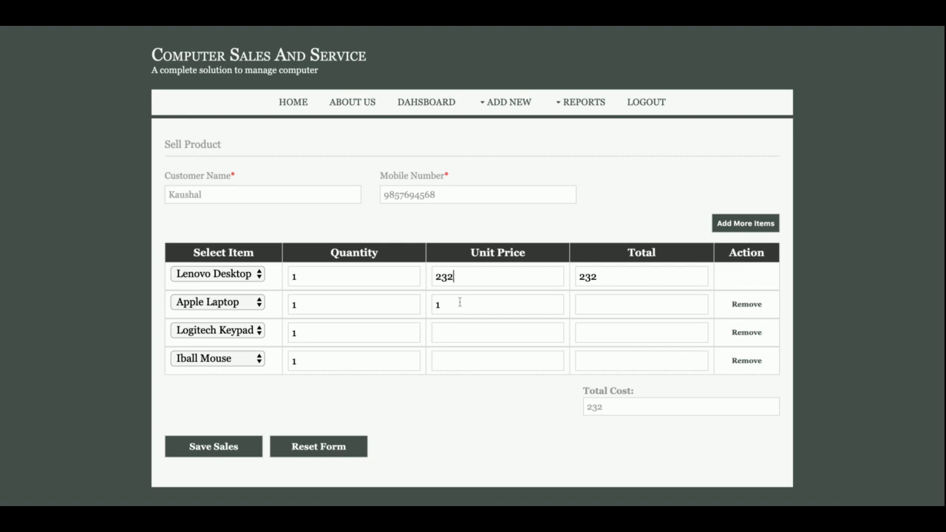
{"action": "type", "text": "300"}
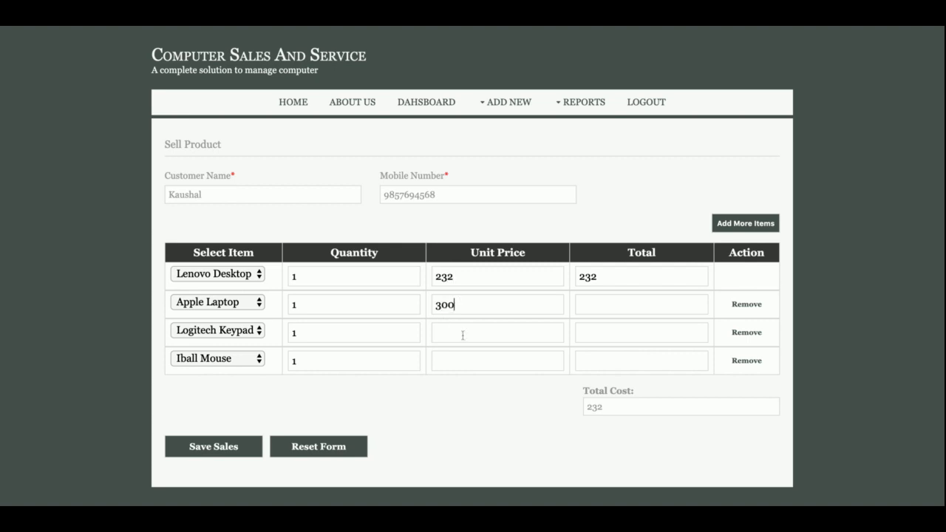
{"action": "type", "text": "345"}
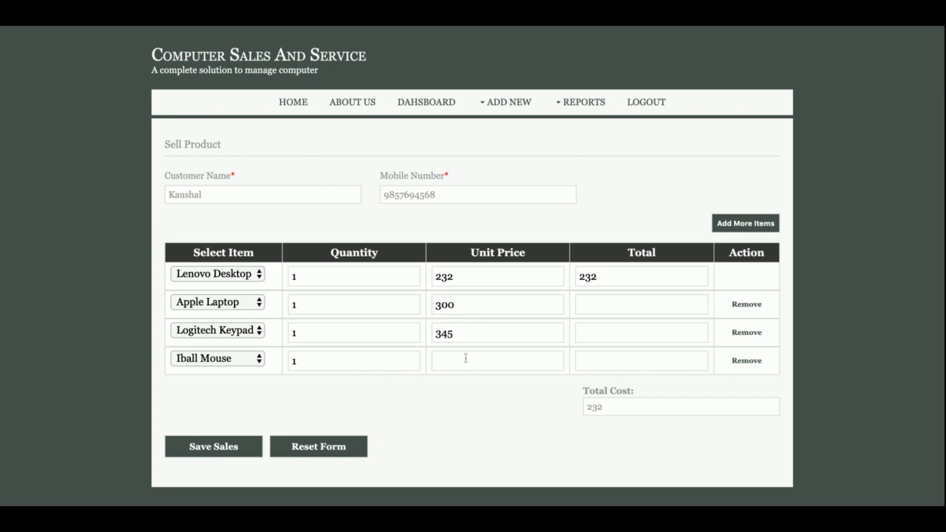
{"action": "type", "text": "123"}
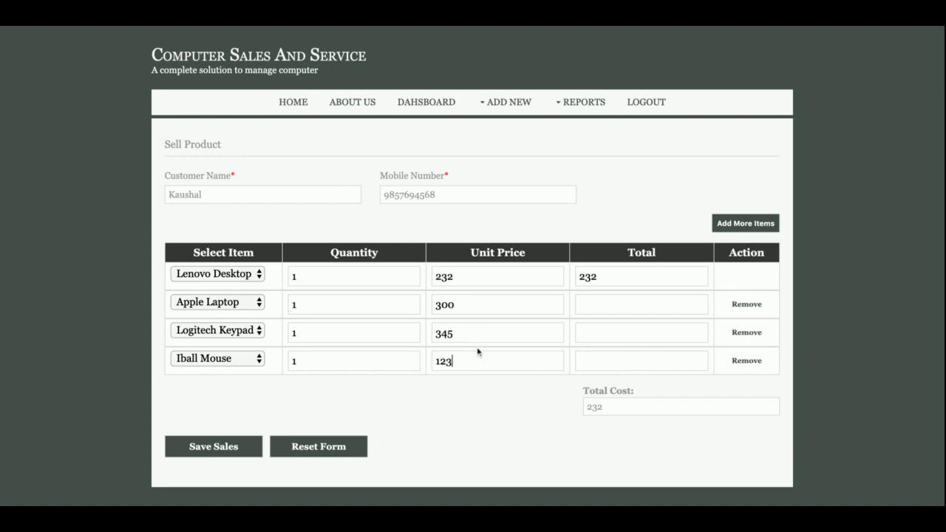
{"action": "left_click", "coordinate": [641, 304]}
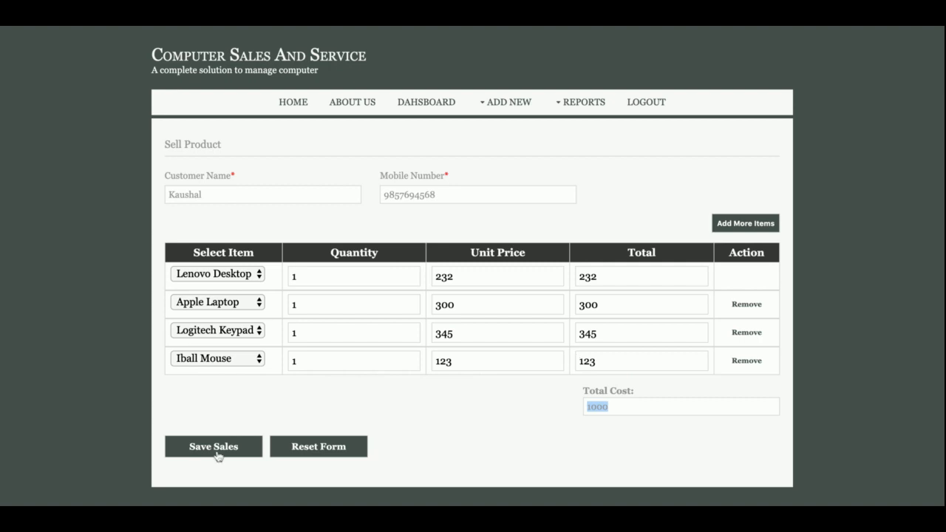
{"action": "mouse_move", "coordinate": [235, 436]}
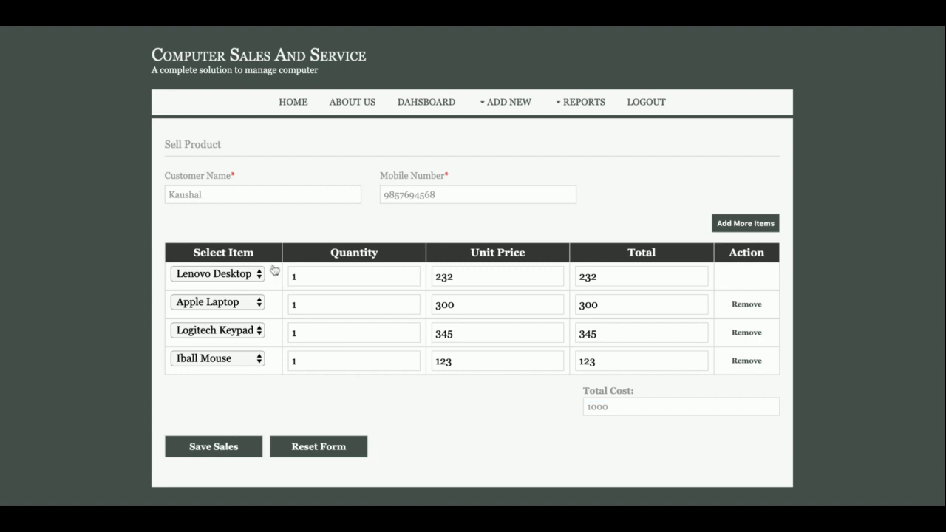
Save the four-item sale, print its 1000 receipt, and open a blank sale form
{"action": "left_click", "coordinate": [213, 447]}
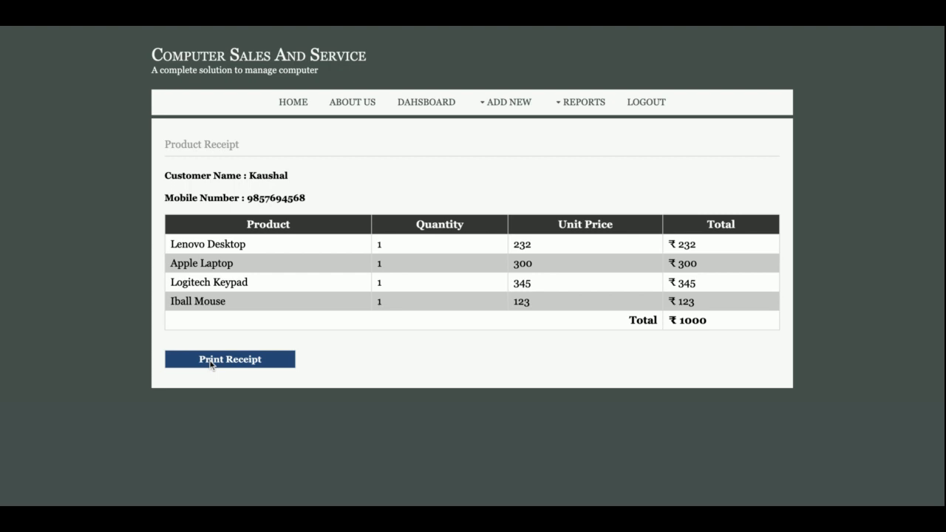
{"action": "left_click", "coordinate": [506, 102]}
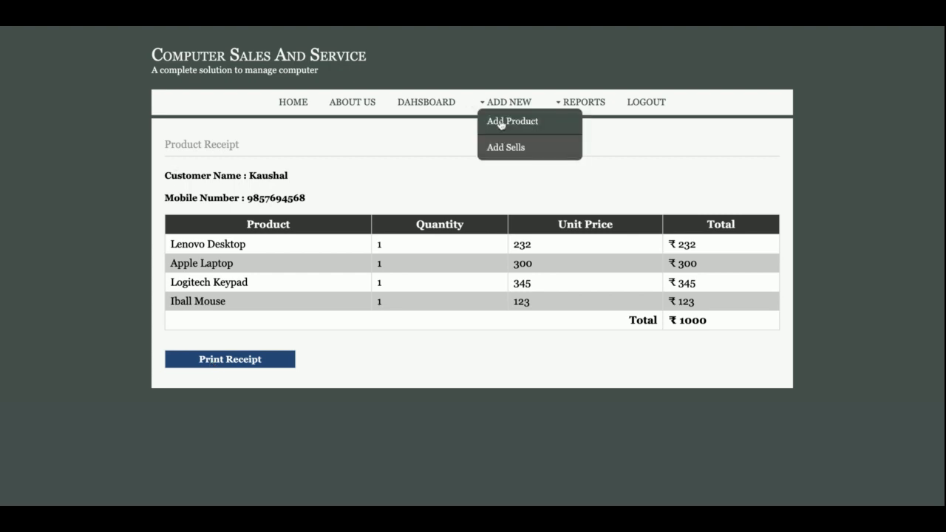
{"action": "left_click", "coordinate": [513, 122]}
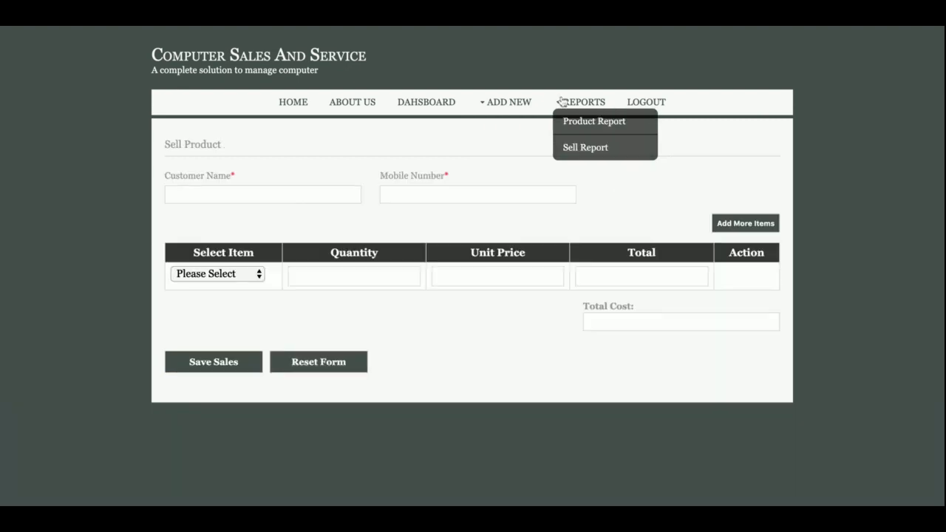
Search the four-item product report, then open Apple Laptop's record for editing
{"action": "left_click", "coordinate": [594, 121]}
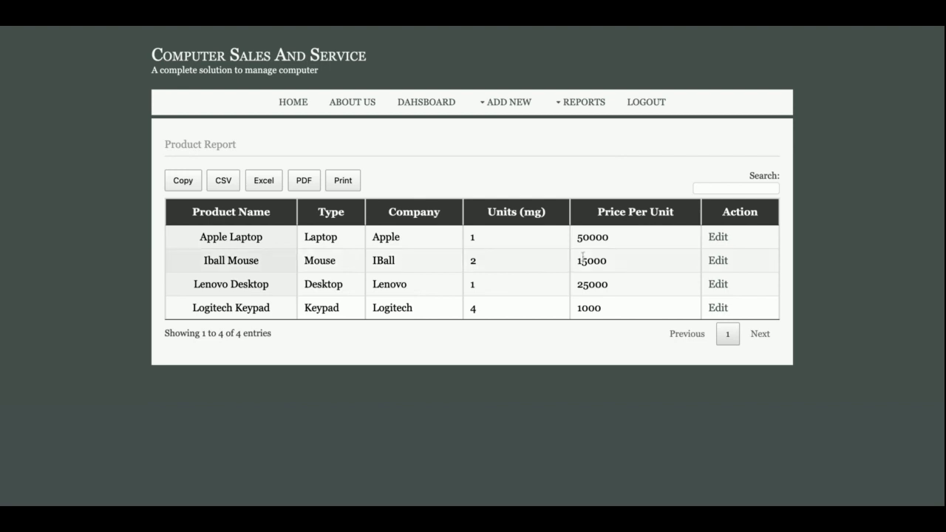
{"action": "left_click", "coordinate": [735, 186]}
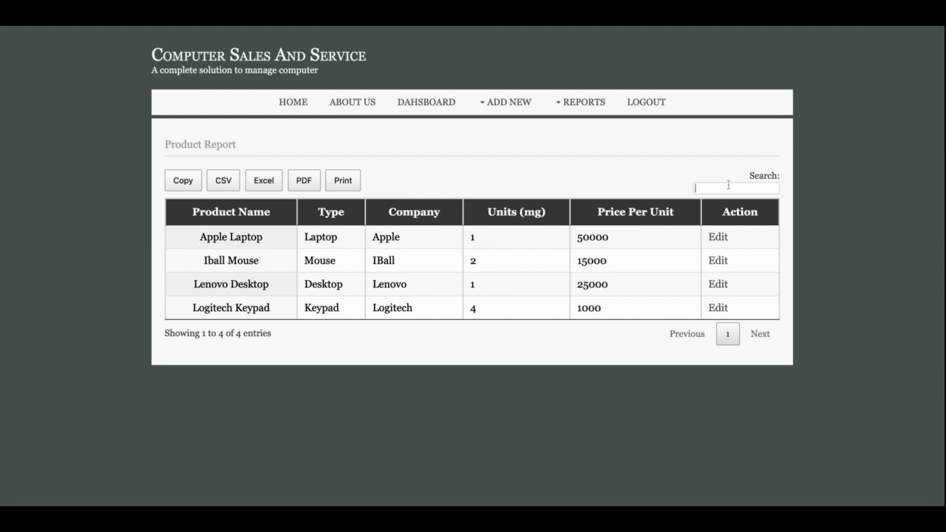
{"action": "type", "text": "iba"}
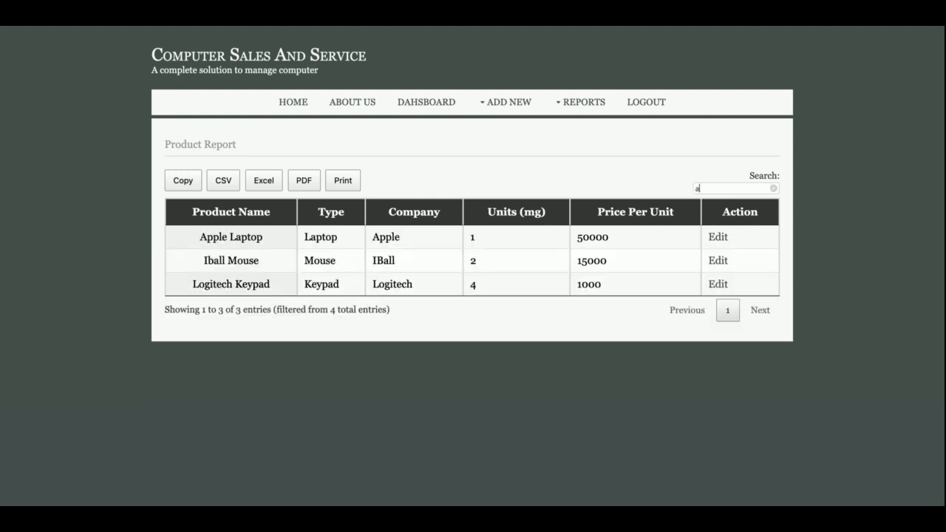
{"action": "type", "text": "p\\\\"}
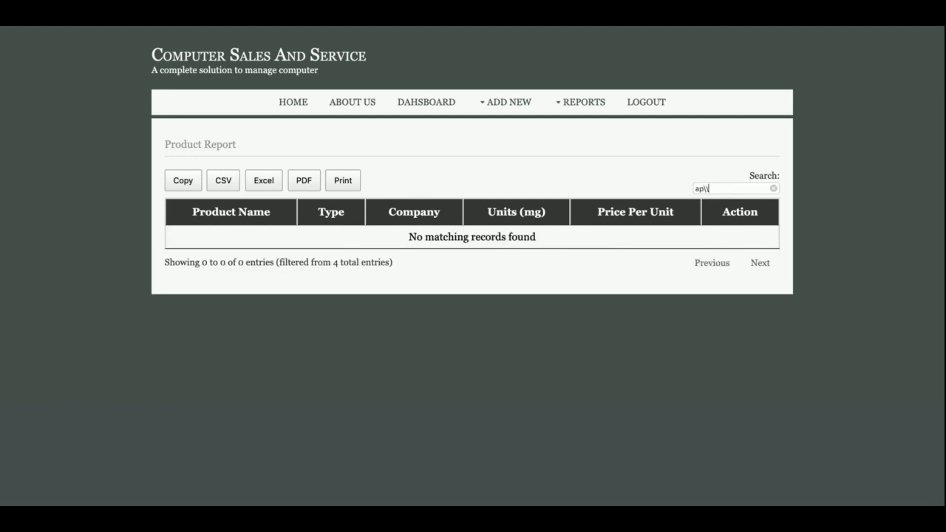
{"action": "left_click", "coordinate": [774, 188]}
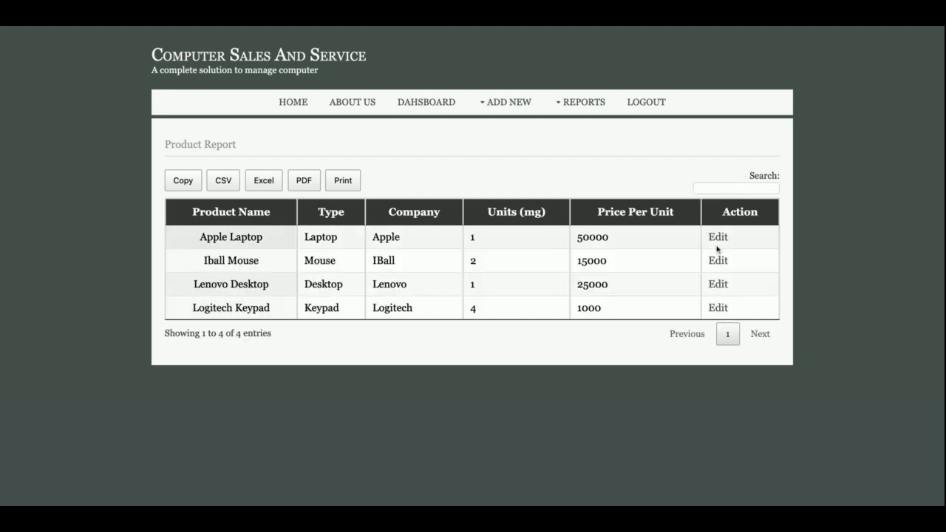
{"action": "left_click", "coordinate": [718, 237]}
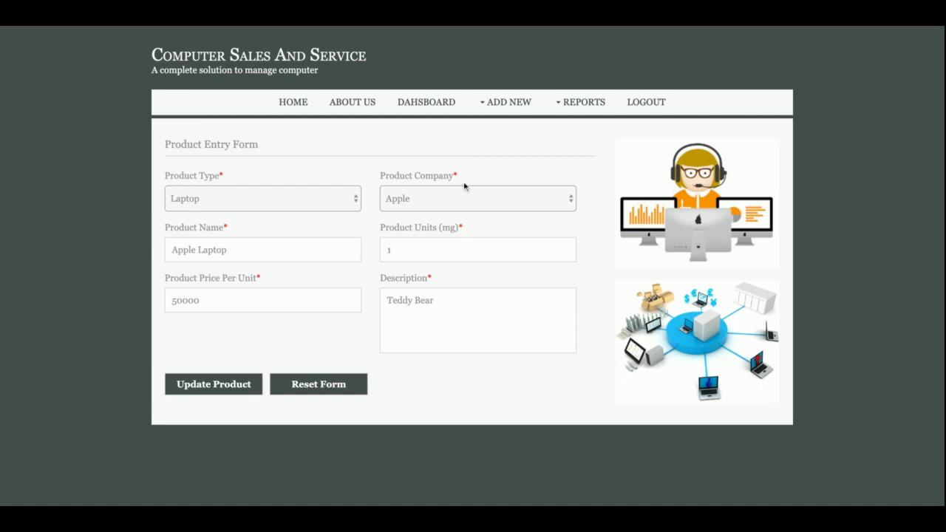
{"action": "left_click", "coordinate": [584, 102]}
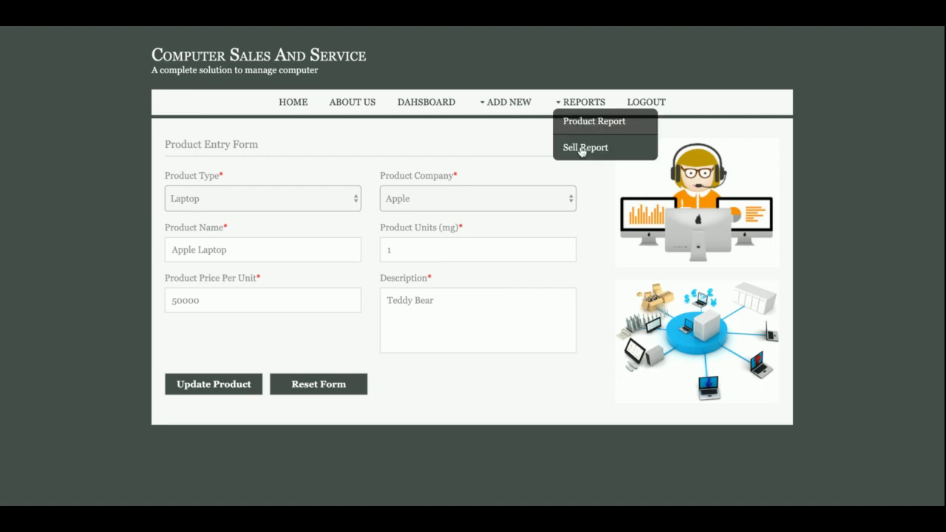
{"action": "left_click", "coordinate": [585, 147]}
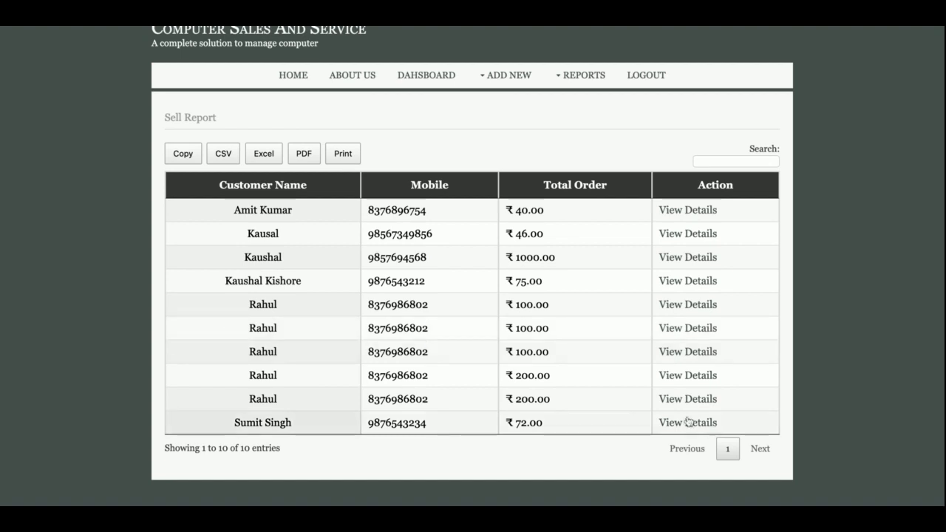
{"action": "left_click", "coordinate": [687, 423]}
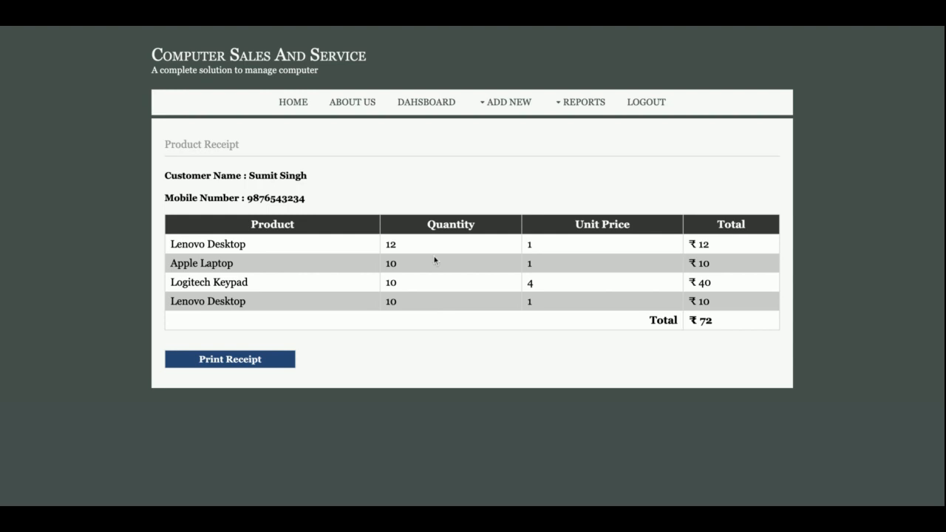
{"action": "mouse_move", "coordinate": [342, 314]}
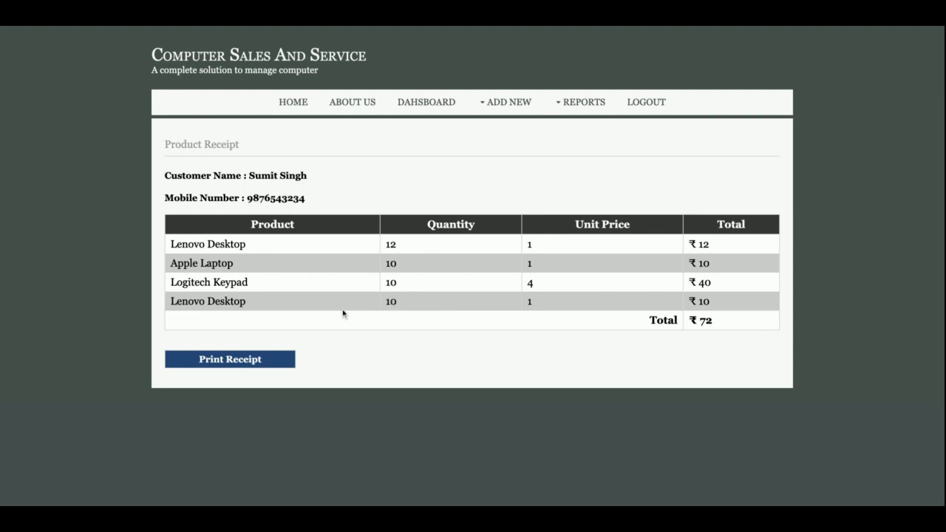
{"action": "left_click", "coordinate": [584, 102]}
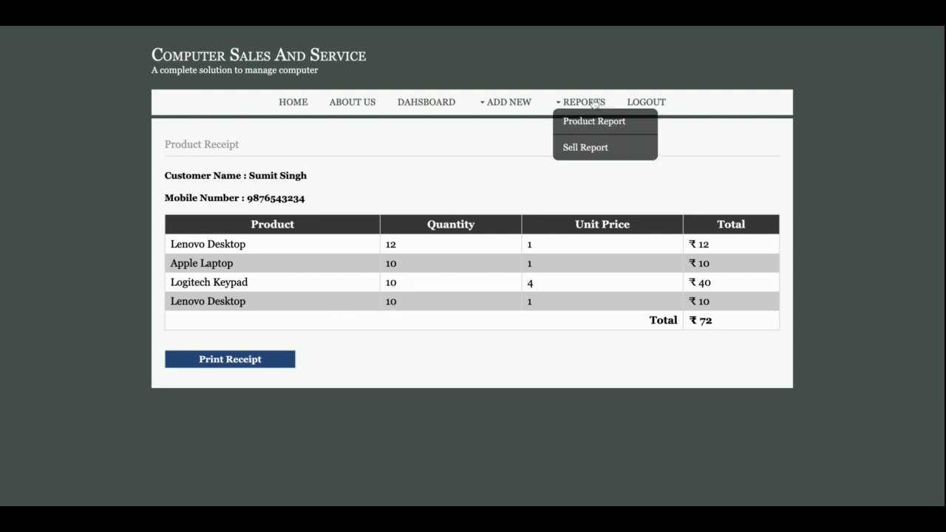
{"action": "left_click", "coordinate": [585, 148]}
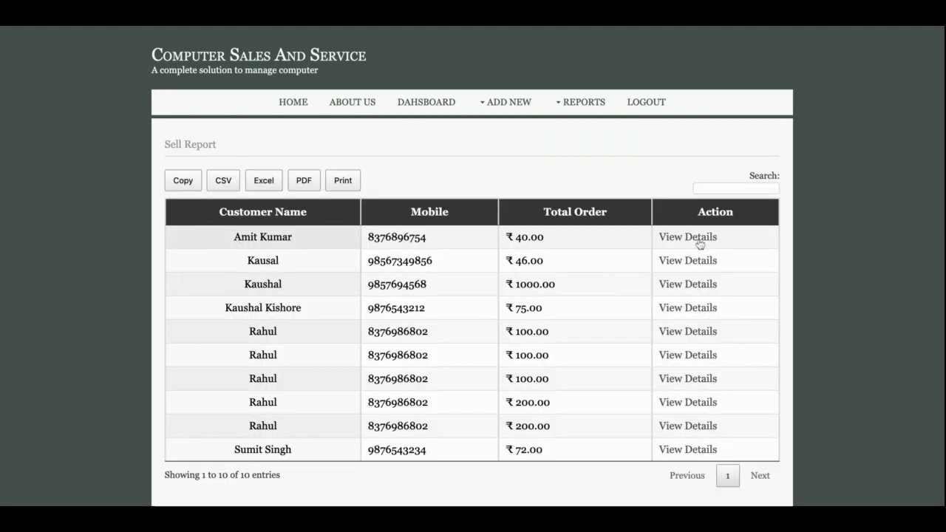
{"action": "left_click", "coordinate": [687, 237]}
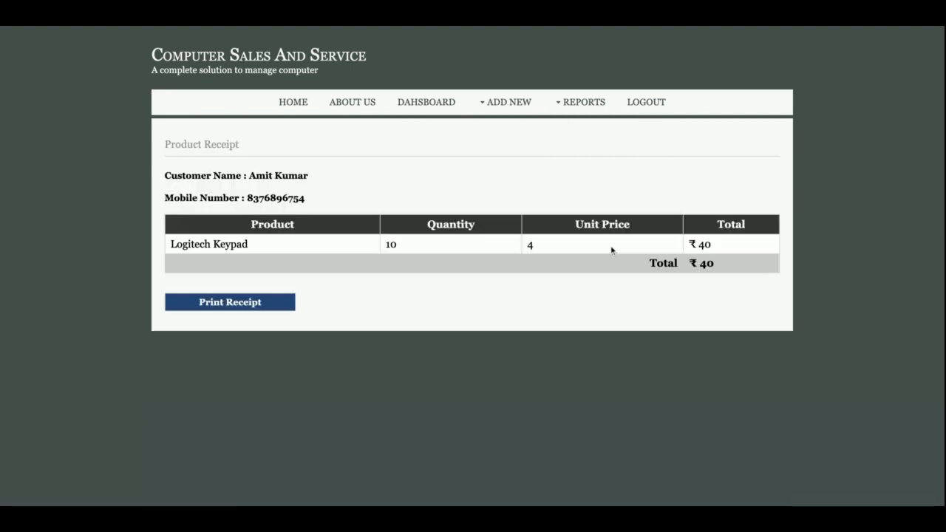
{"action": "left_click", "coordinate": [584, 102]}
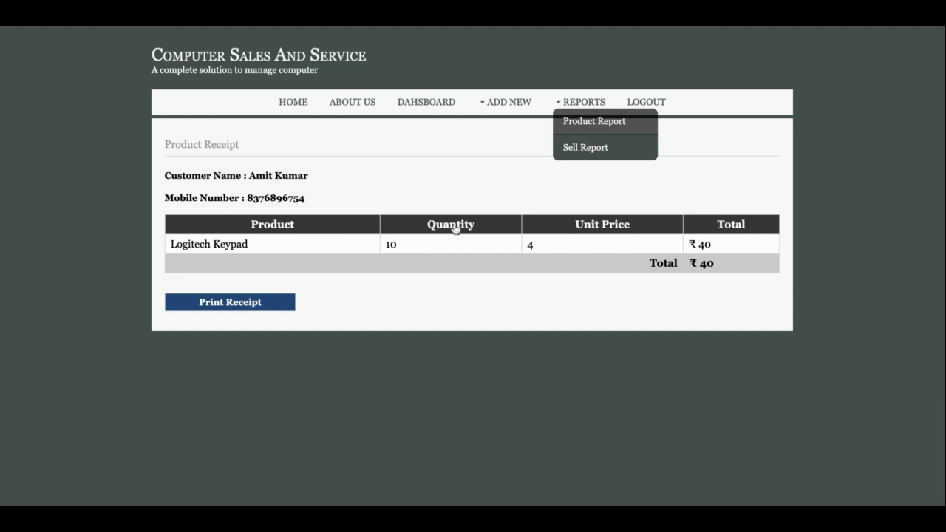
{"action": "left_click", "coordinate": [585, 147]}
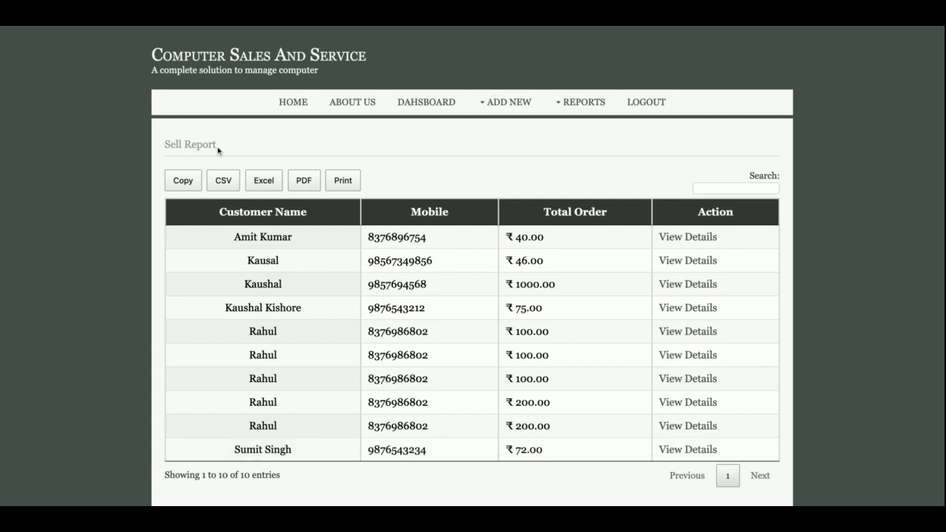
{"action": "mouse_move", "coordinate": [767, 143]}
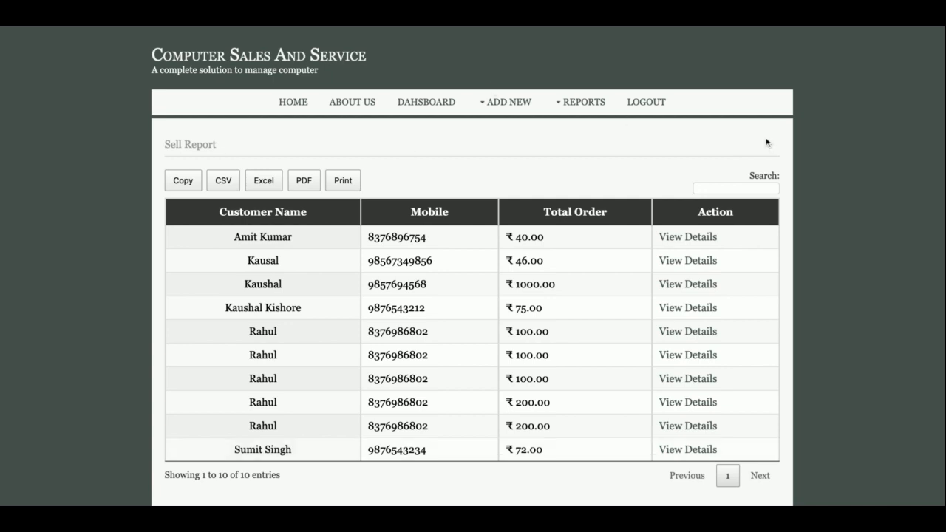
{"action": "mouse_move", "coordinate": [656, 110]}
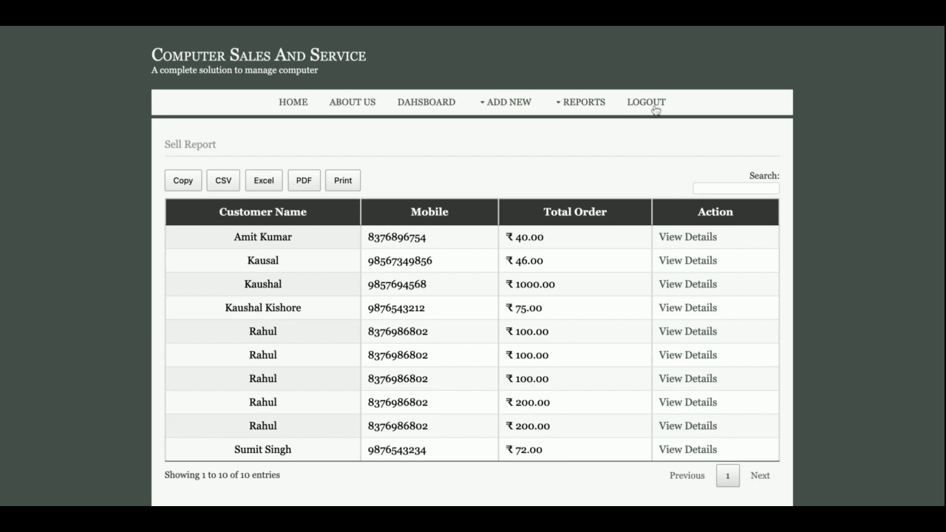
Log out, log back in as administrator, then log out again
{"action": "left_click", "coordinate": [646, 102]}
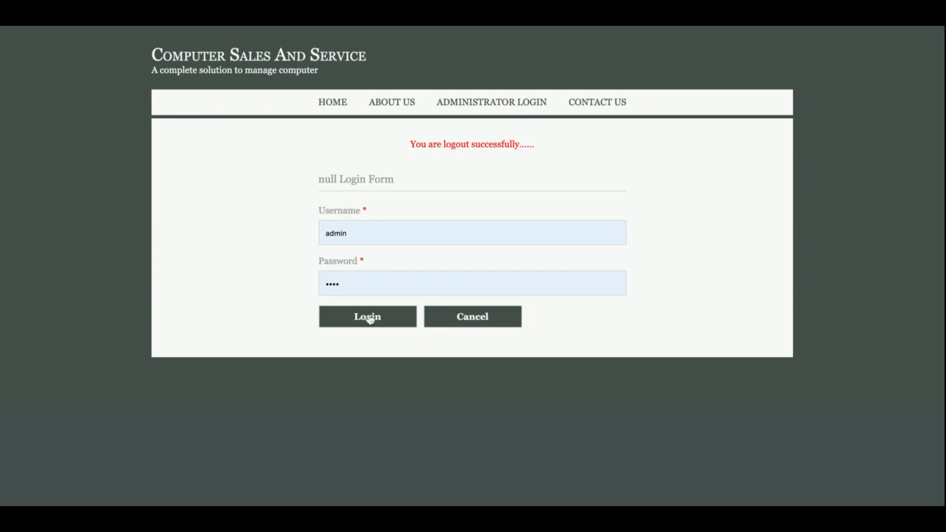
{"action": "left_click", "coordinate": [367, 316]}
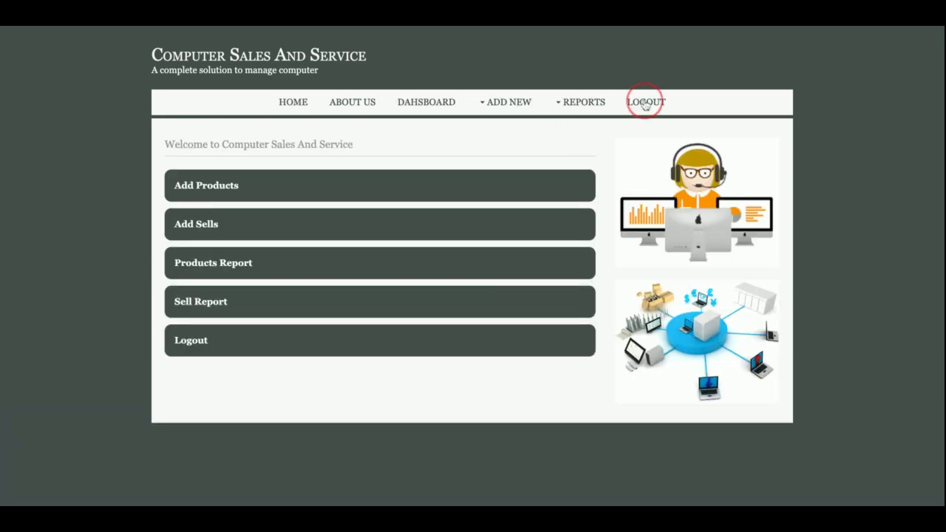
{"action": "left_click", "coordinate": [644, 102]}
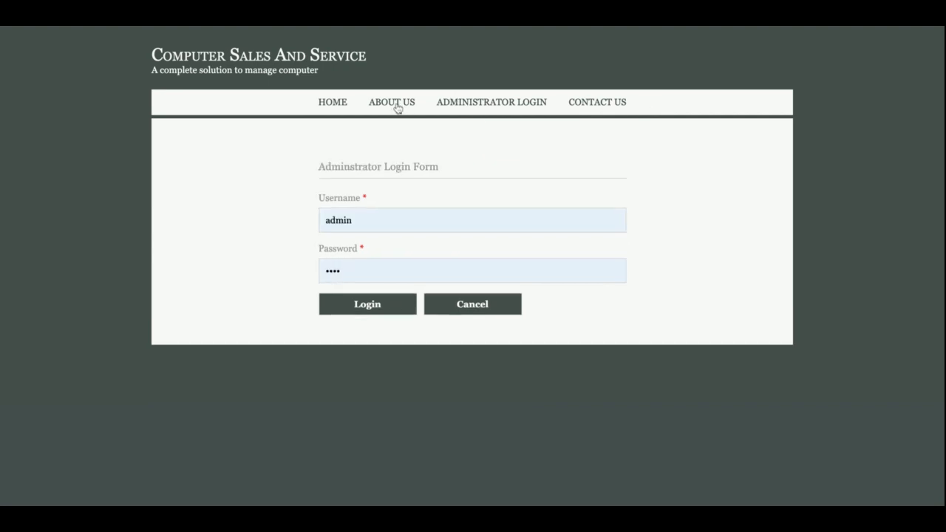
View the public About Us page, then go back to Home
{"action": "left_click", "coordinate": [391, 102]}
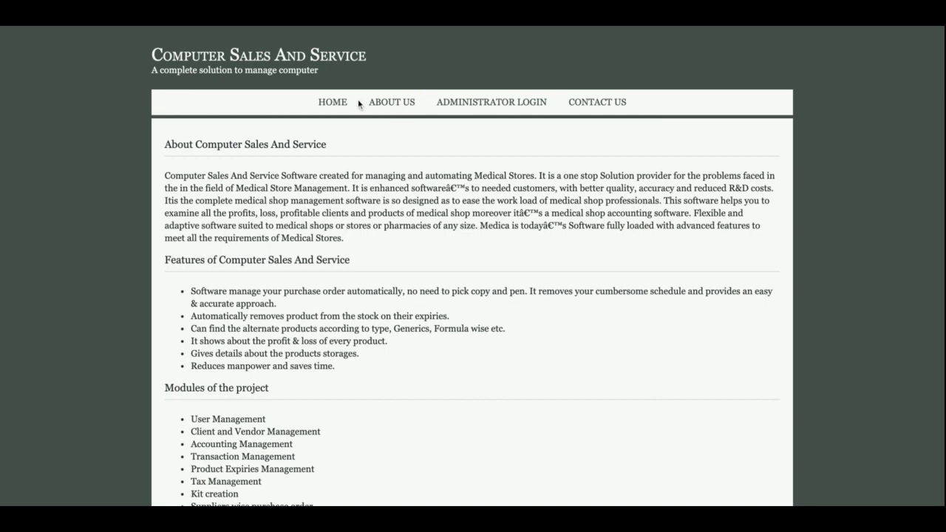
{"action": "left_click", "coordinate": [332, 102]}
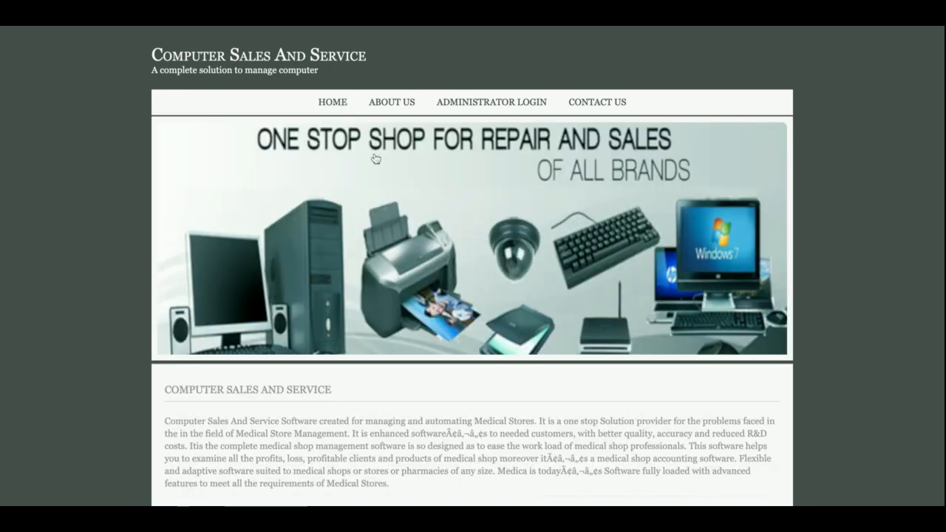
{"action": "mouse_move", "coordinate": [431, 251]}
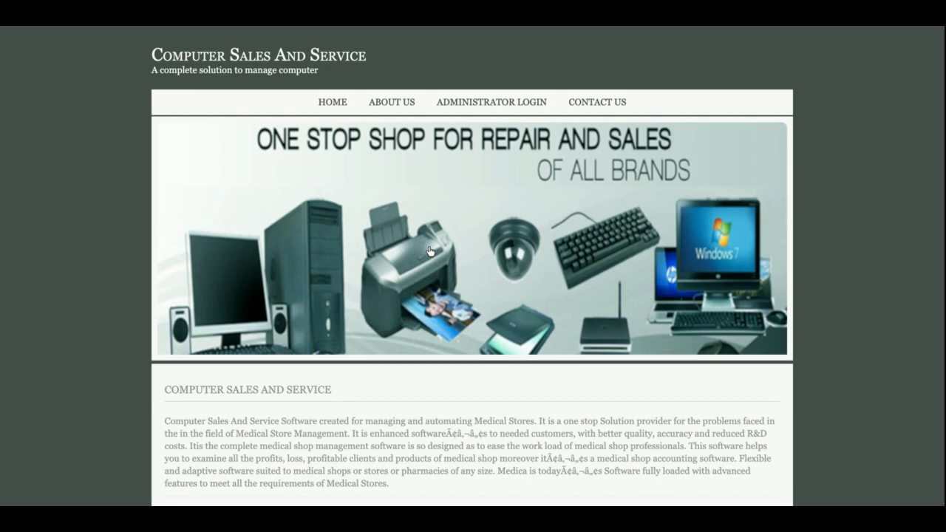
{"action": "mouse_move", "coordinate": [356, 119]}
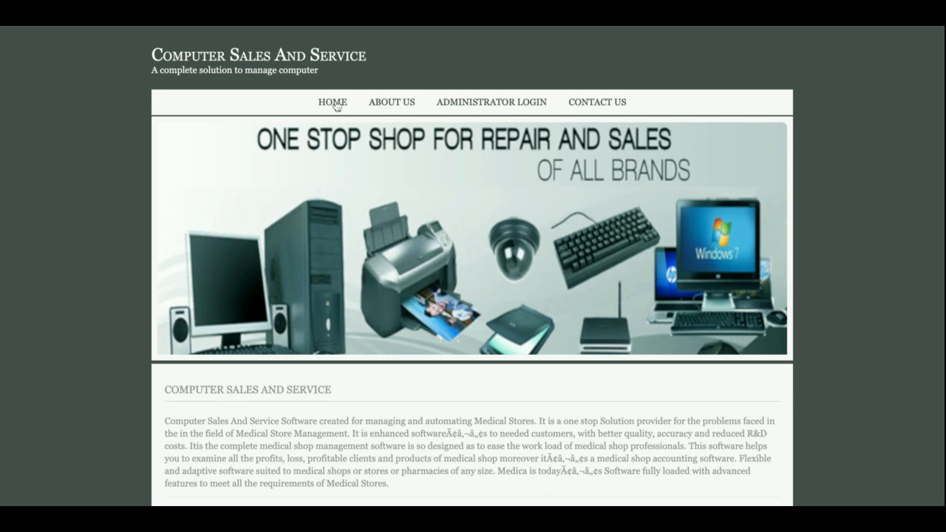
{"action": "mouse_move", "coordinate": [403, 209]}
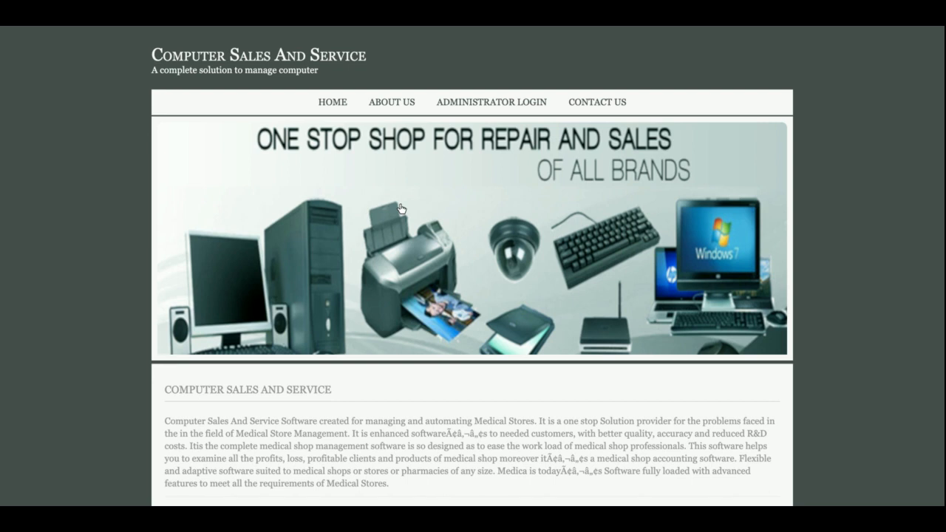
{"action": "mouse_move", "coordinate": [739, 167]}
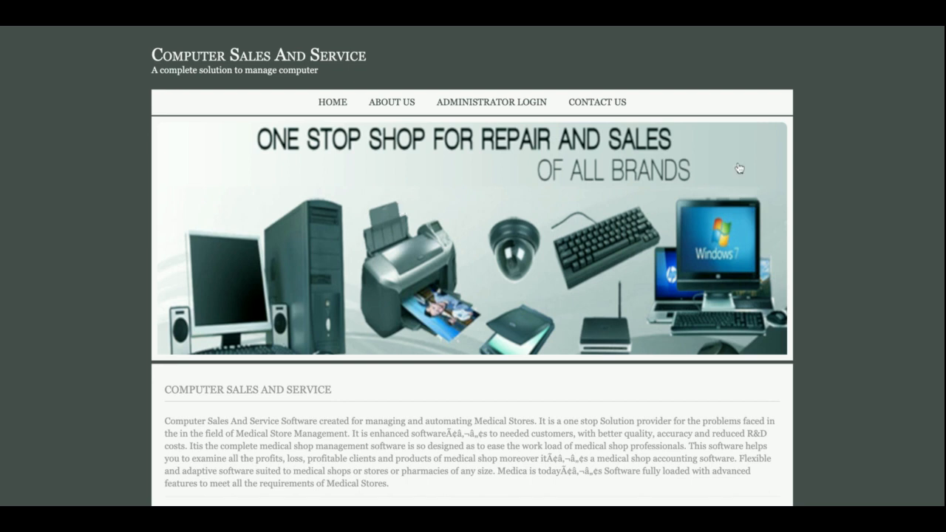
{"action": "mouse_move", "coordinate": [835, 58]}
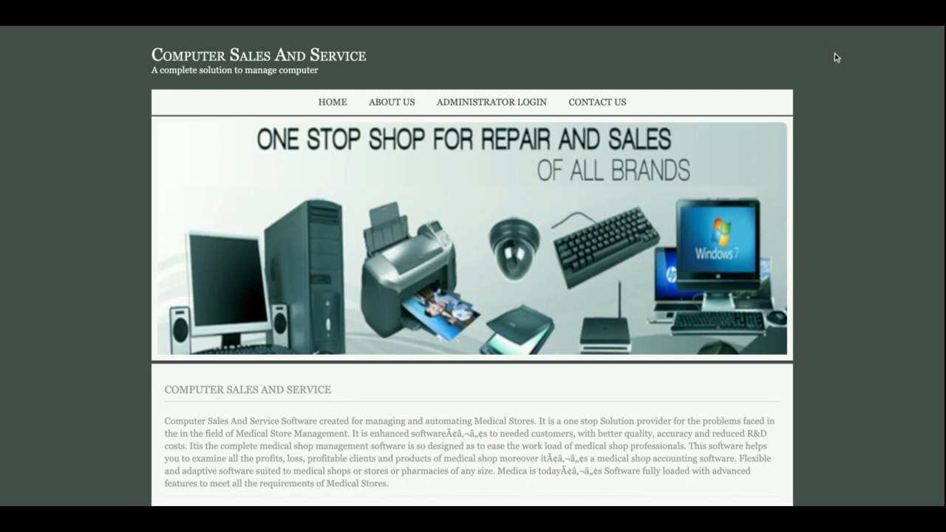